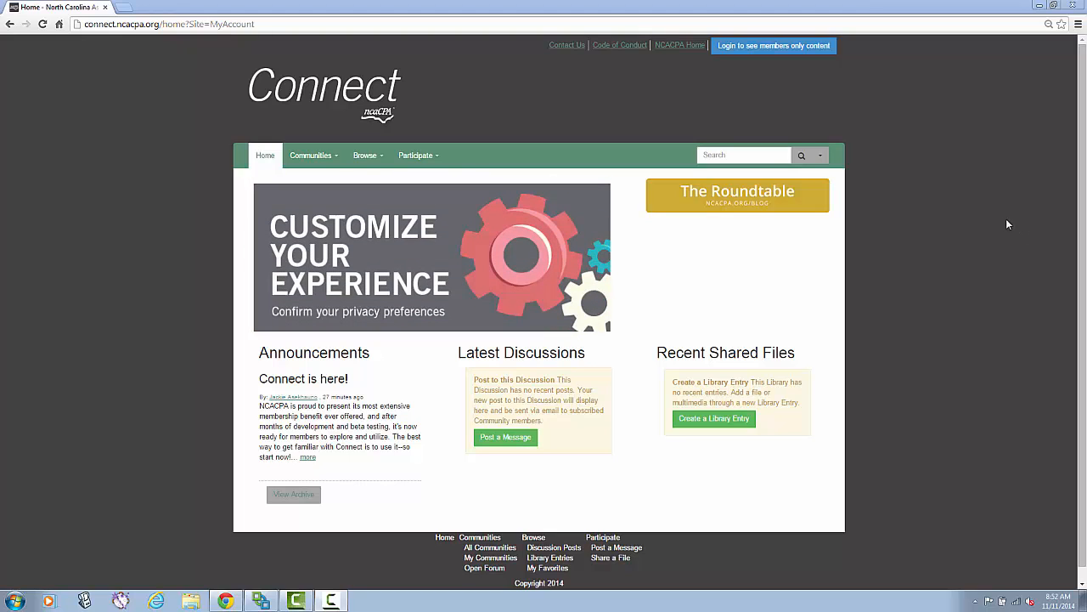
mouse_move(323, 196)
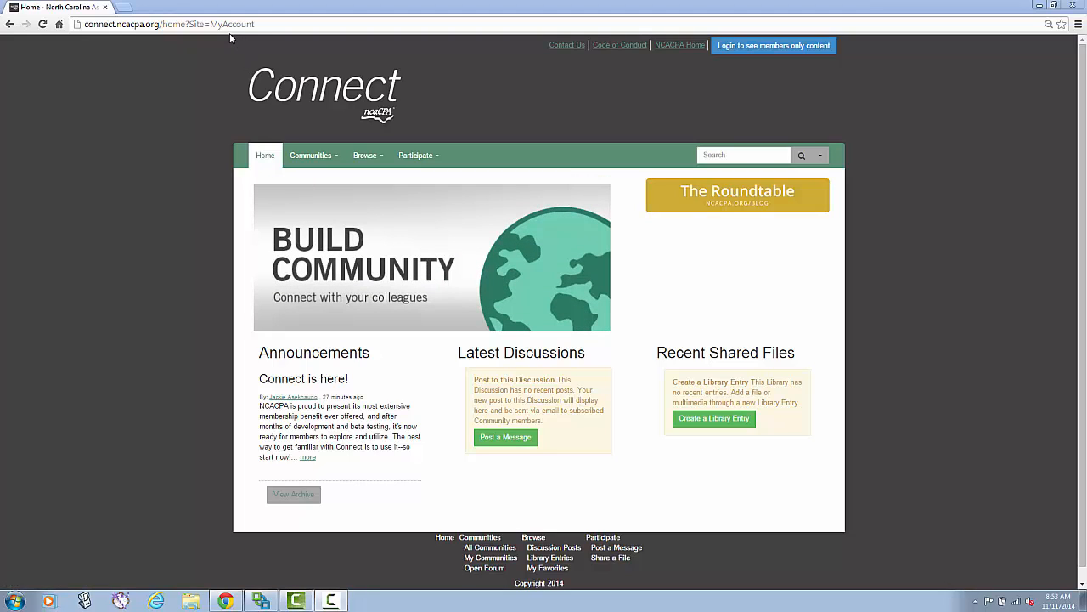
mouse_move(771, 78)
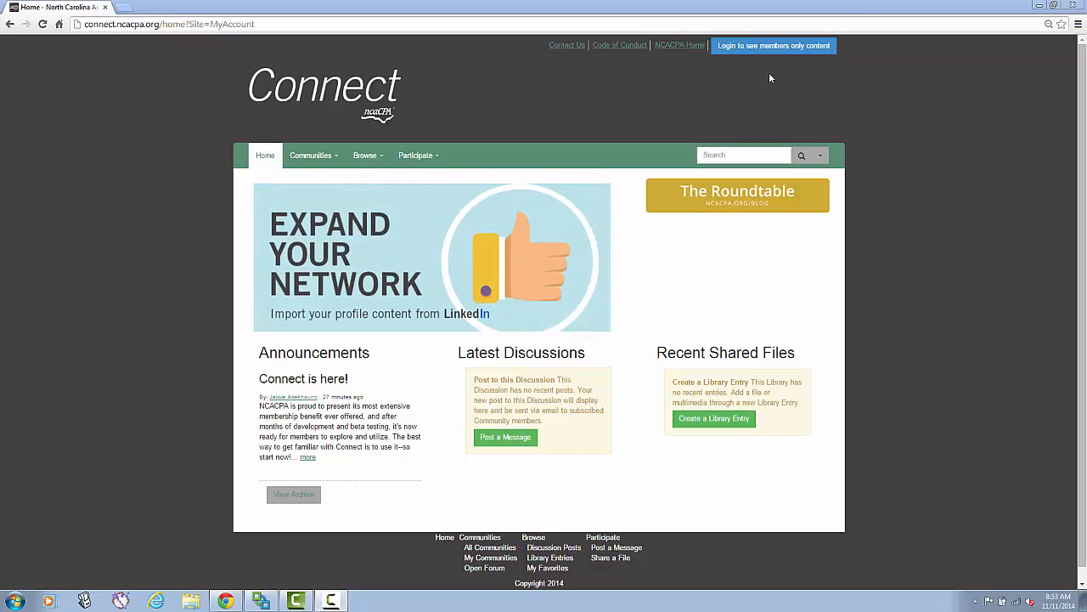
mouse_move(772, 58)
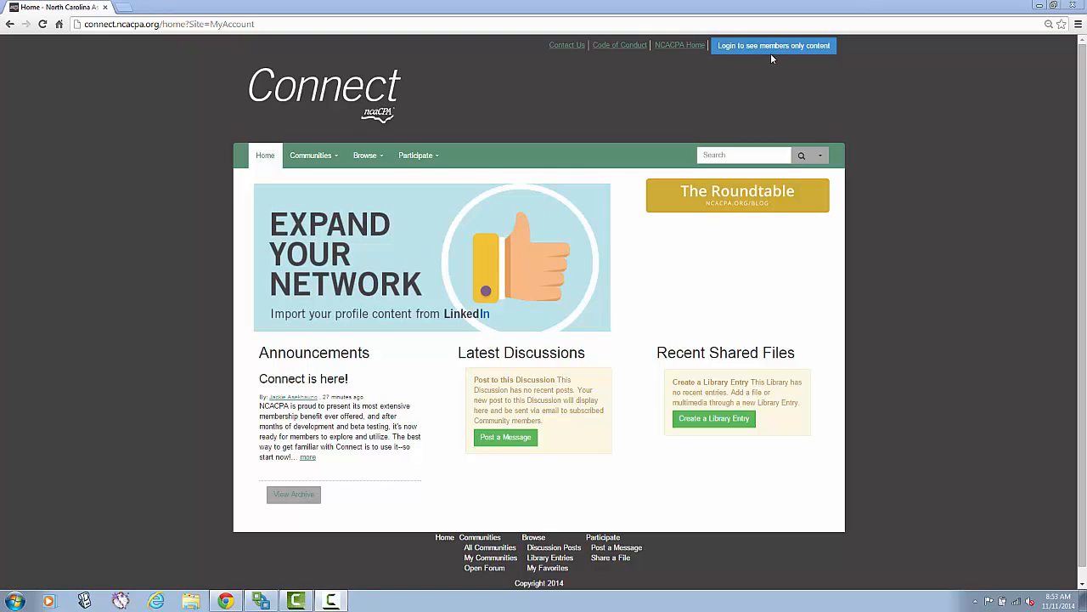
mouse_move(773, 45)
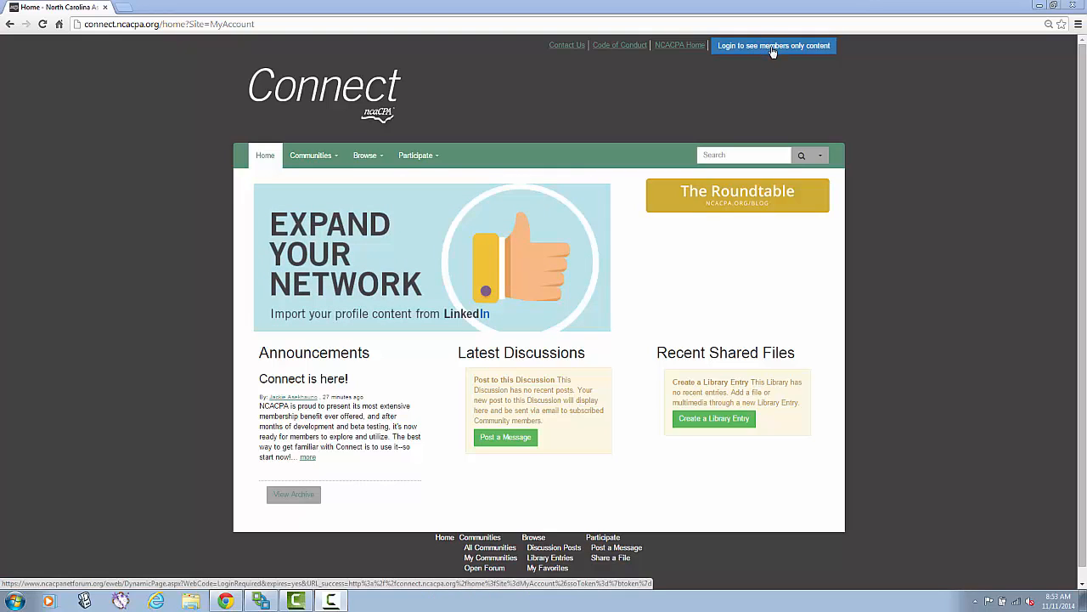
Sign in from the members-only login page with the saved credentials and Remember Me ticked
left_click(771, 44)
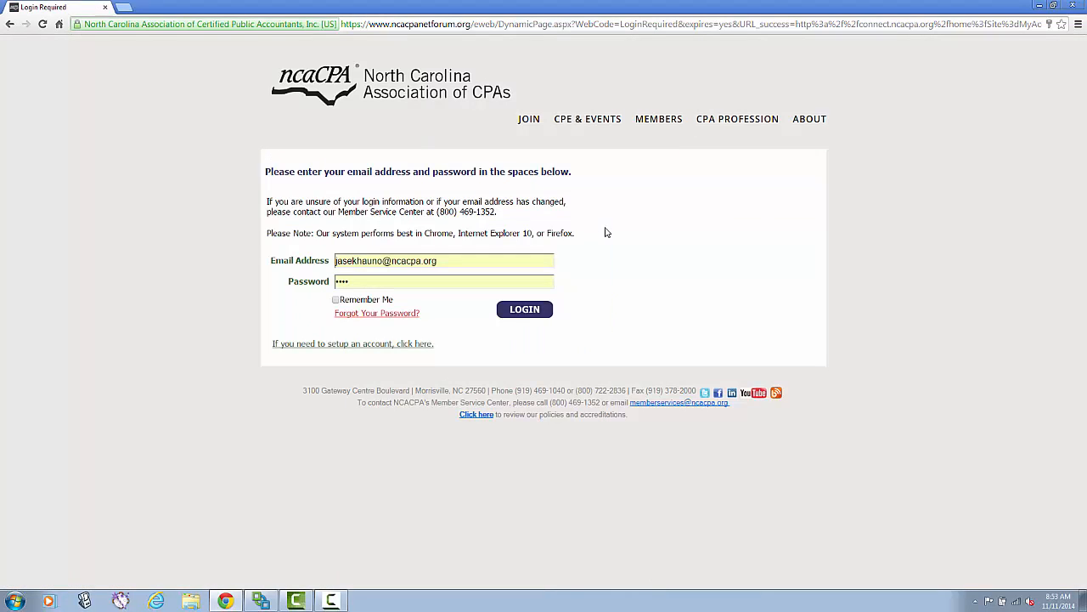
mouse_move(557, 255)
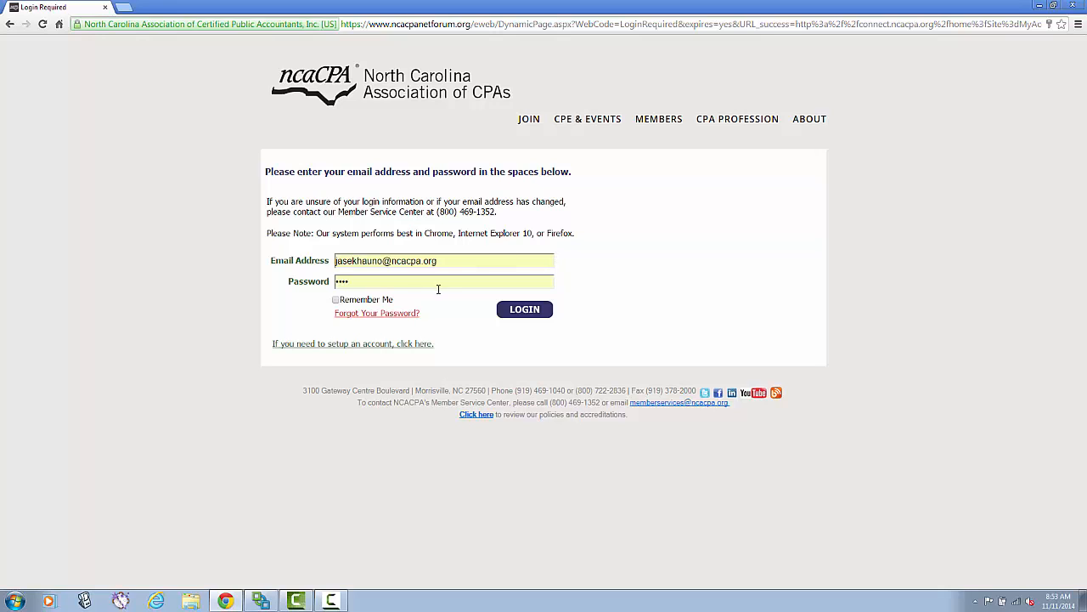
mouse_move(394, 320)
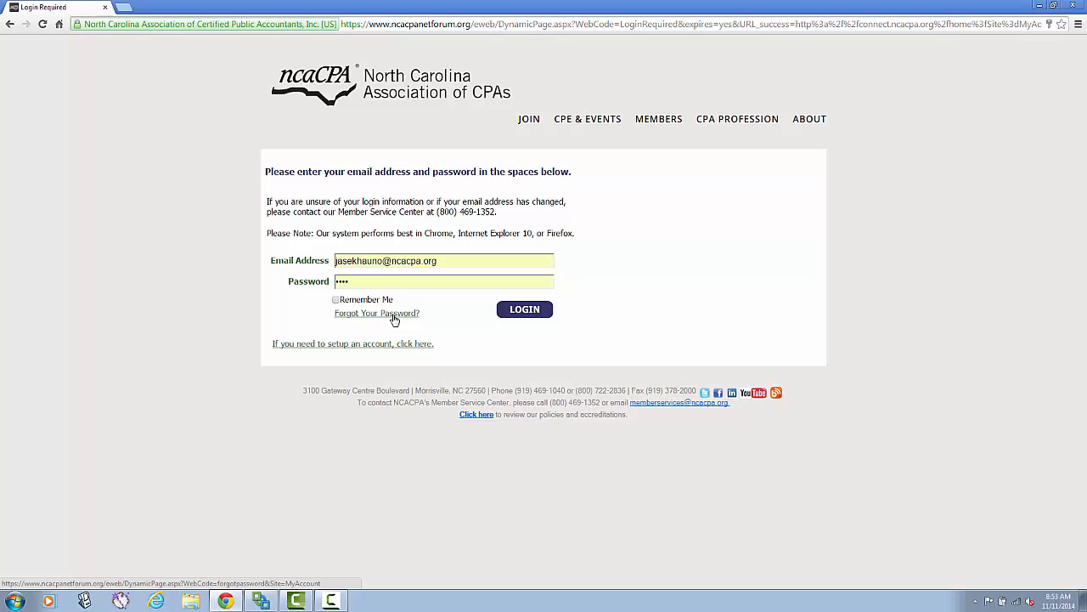
mouse_move(214, 265)
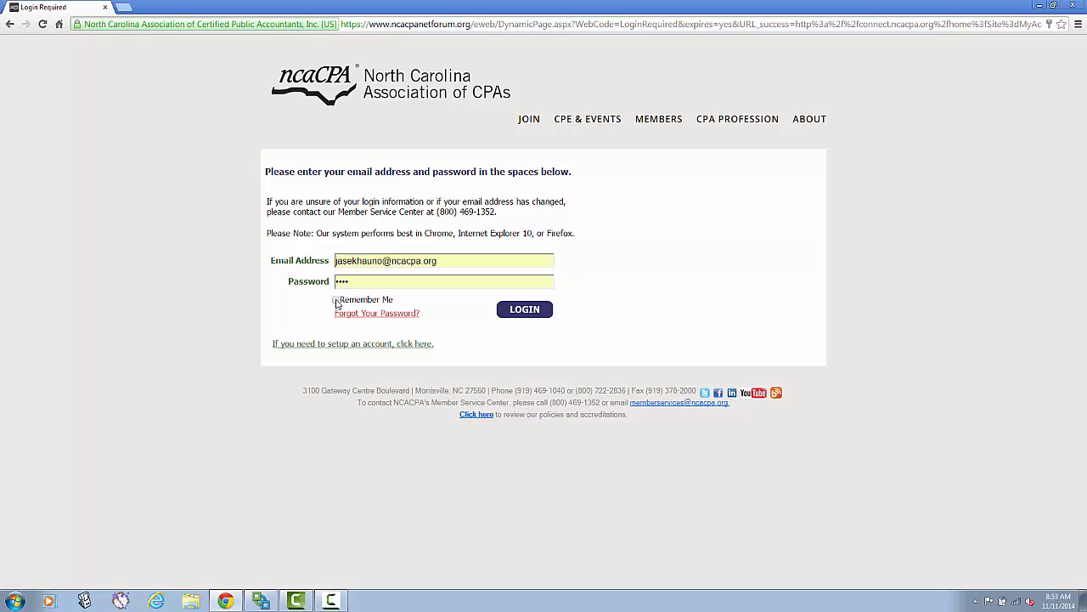
left_click(523, 309)
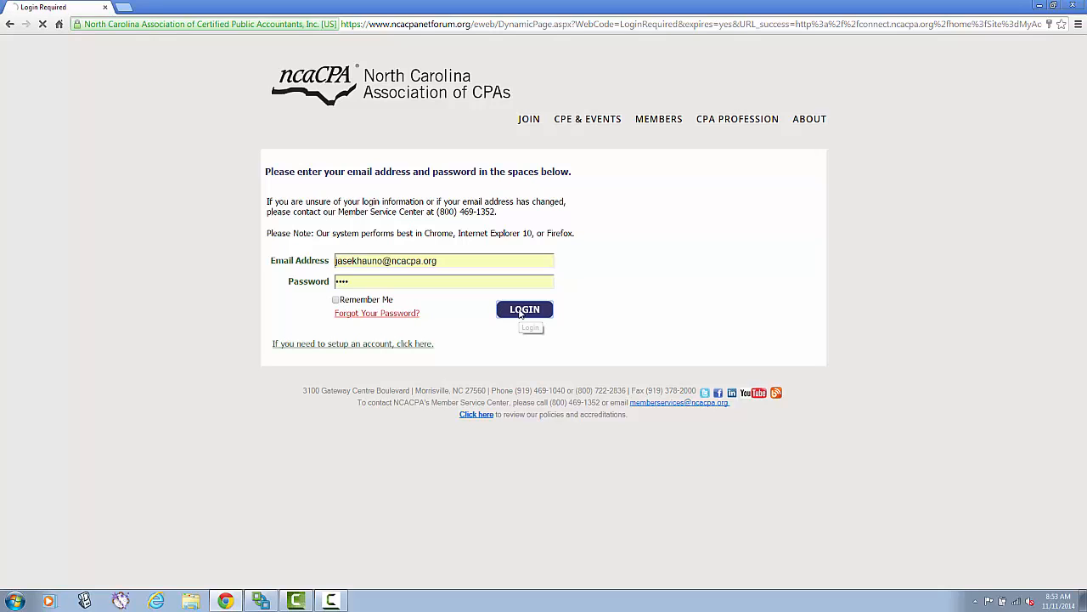
left_click(524, 310)
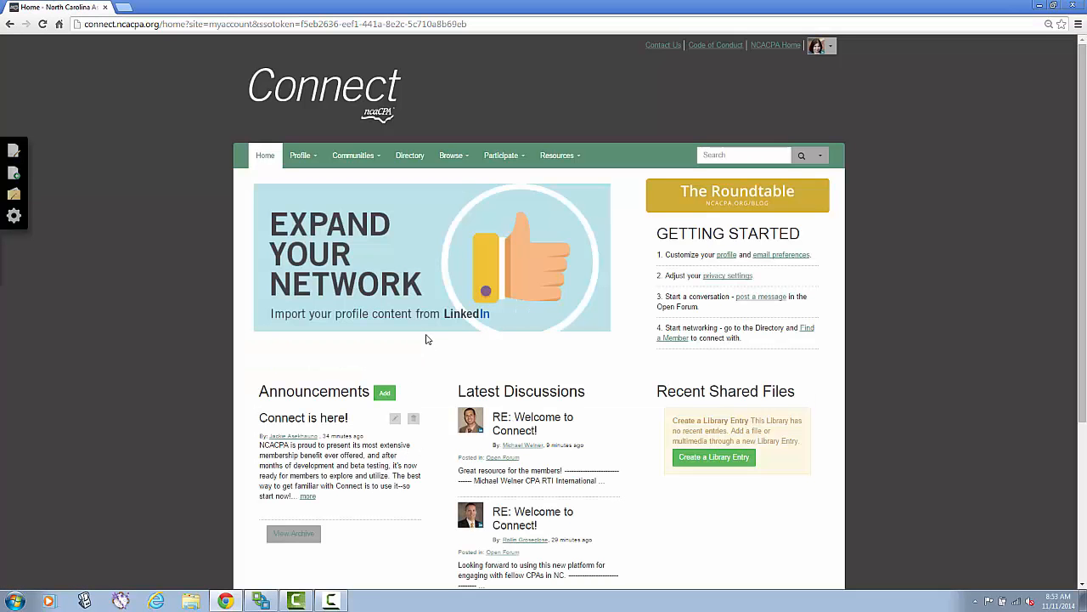
mouse_move(446, 316)
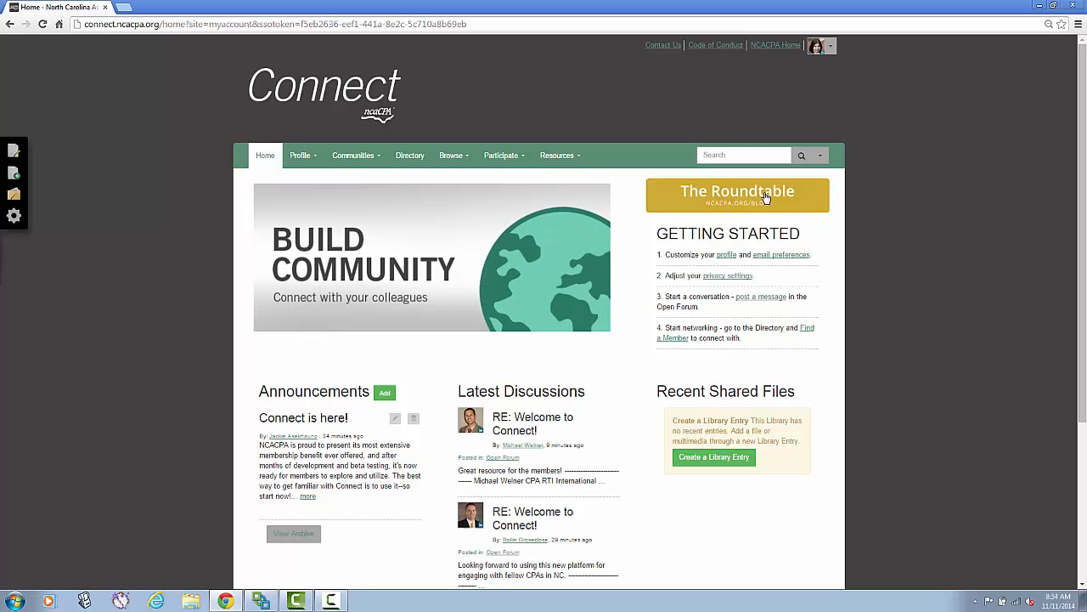
View the signed-in account card, then go to My Profile from the Profile menu
left_click(818, 44)
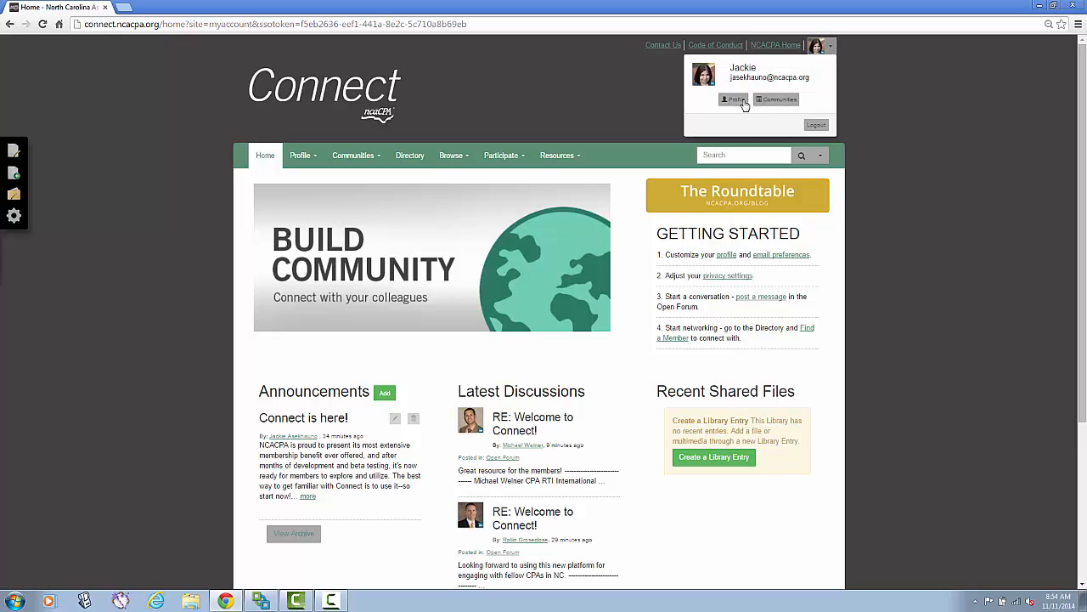
mouse_move(172, 150)
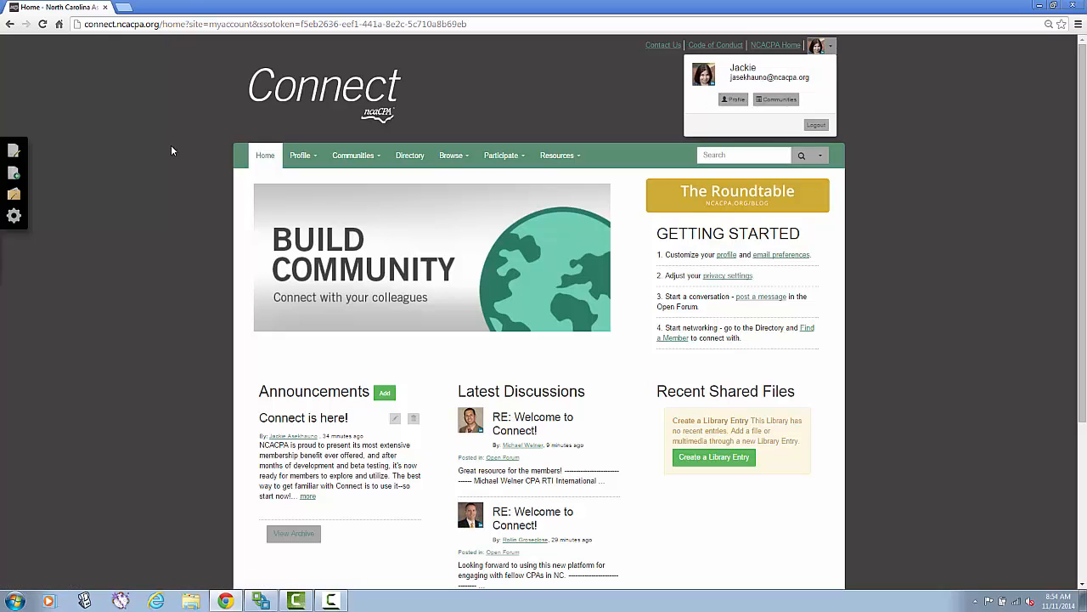
left_click(301, 155)
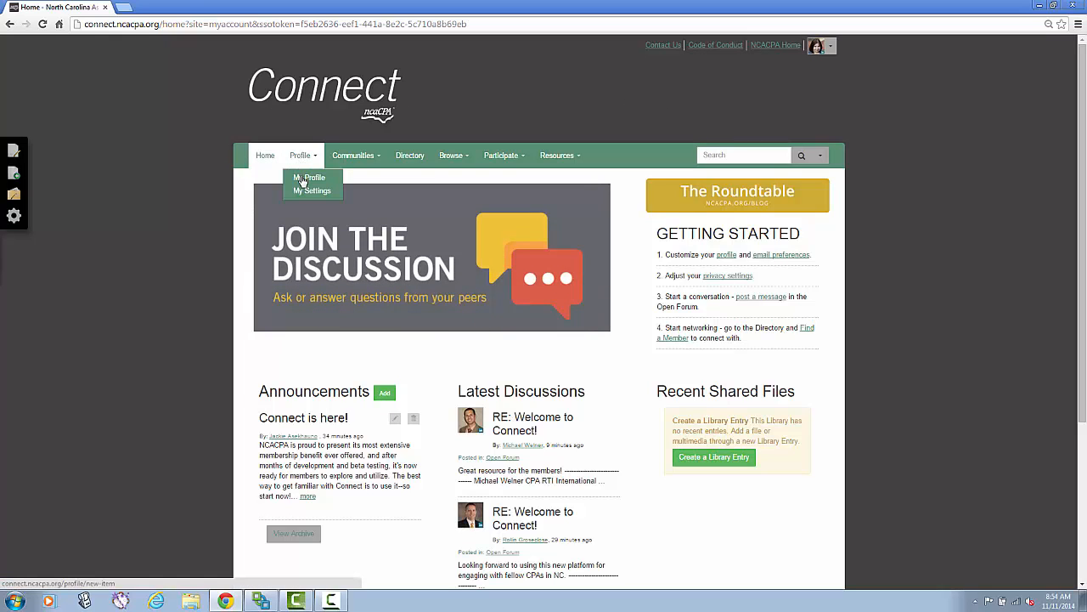
left_click(309, 177)
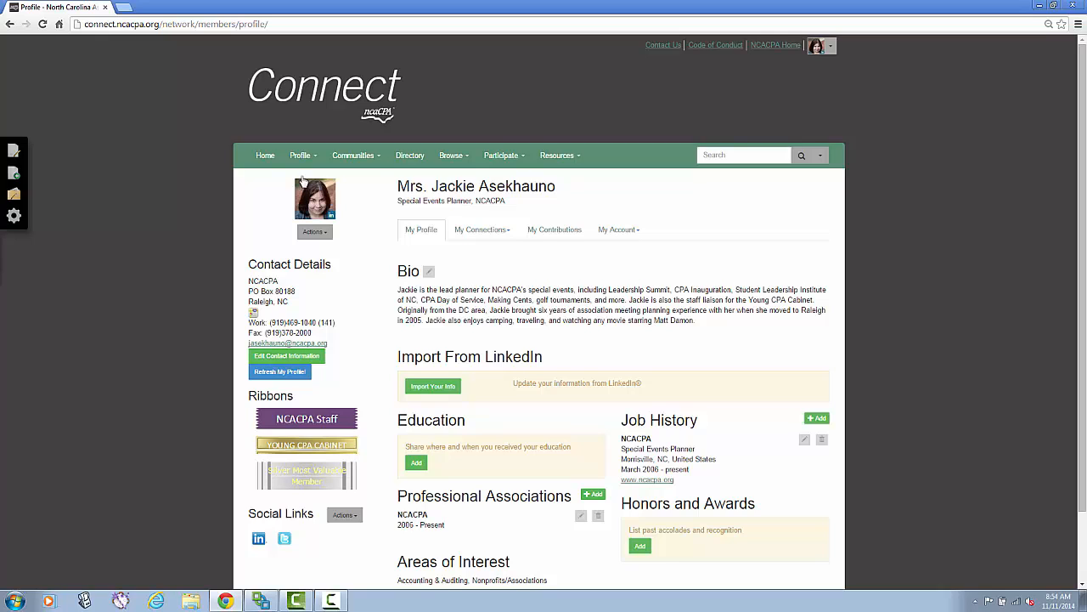
mouse_move(267, 210)
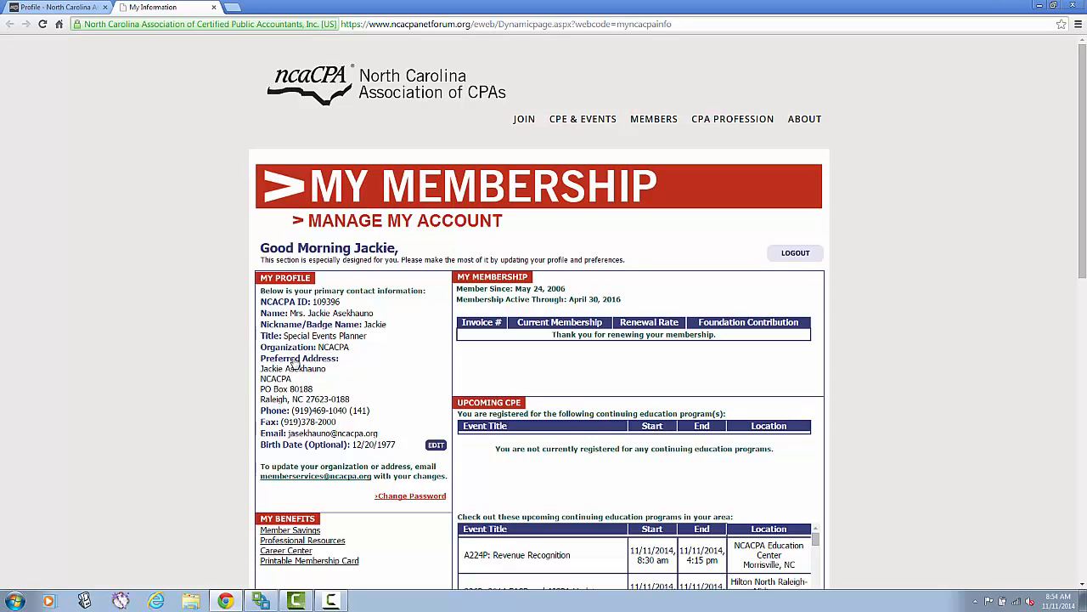
Edit the My Membership profile details, review them and save without changes
left_click(435, 445)
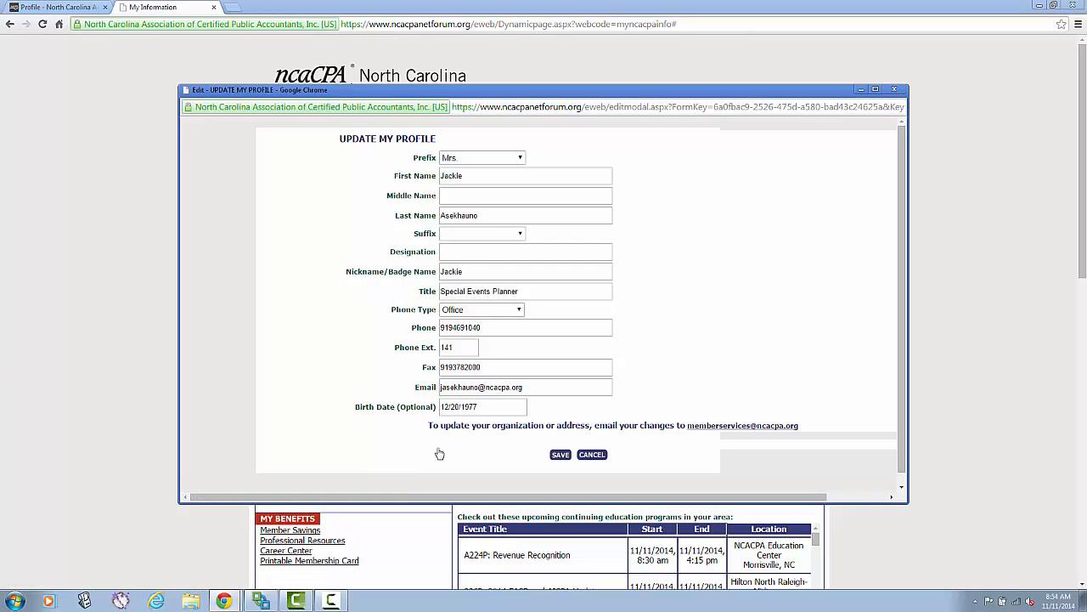
mouse_move(433, 464)
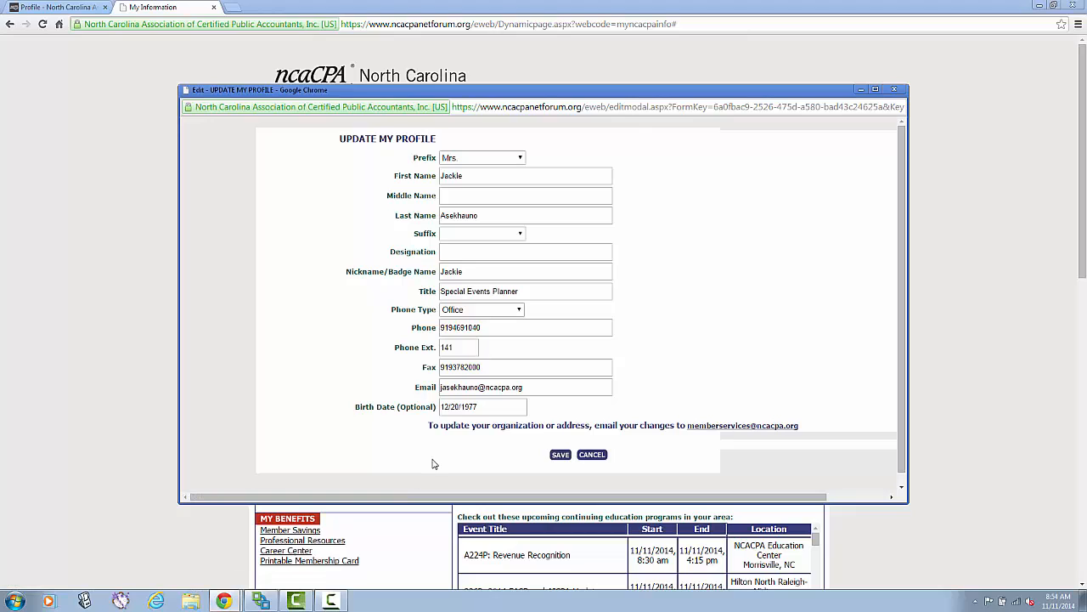
mouse_move(428, 459)
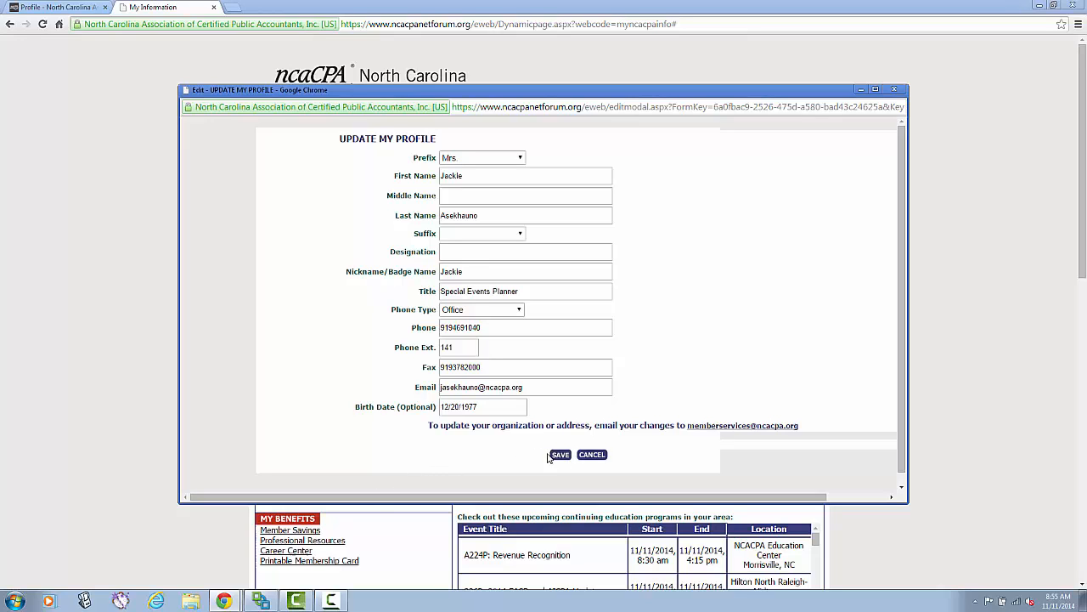
left_click(559, 456)
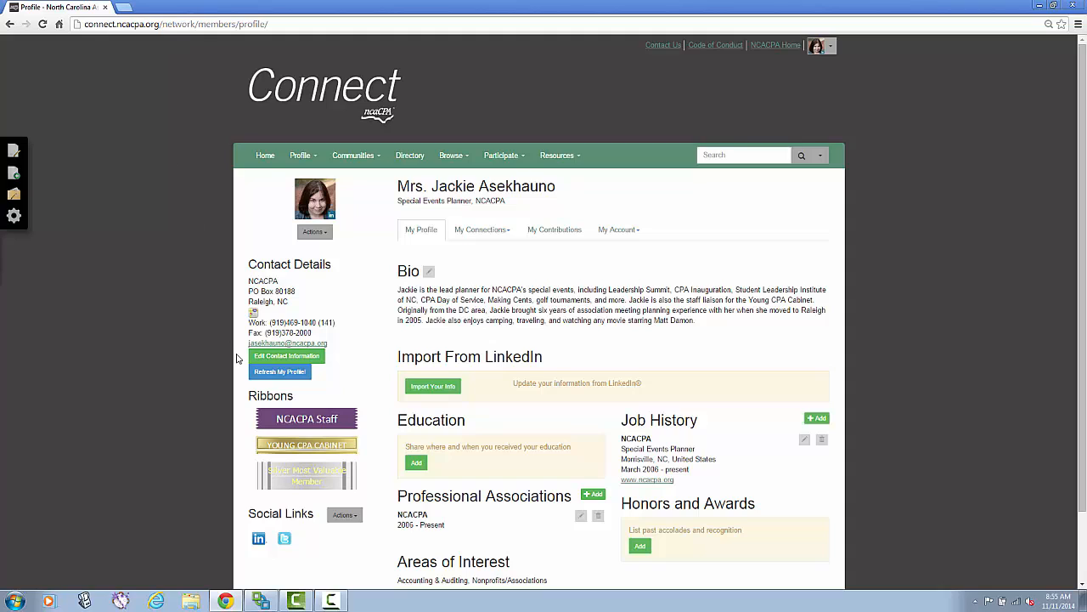
mouse_move(217, 374)
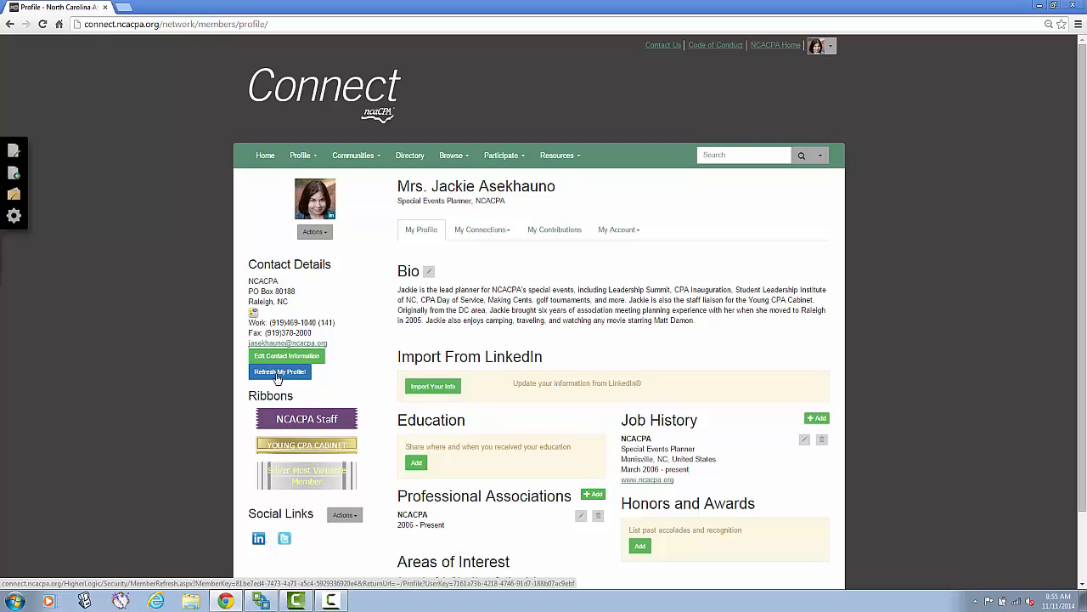
mouse_move(789, 479)
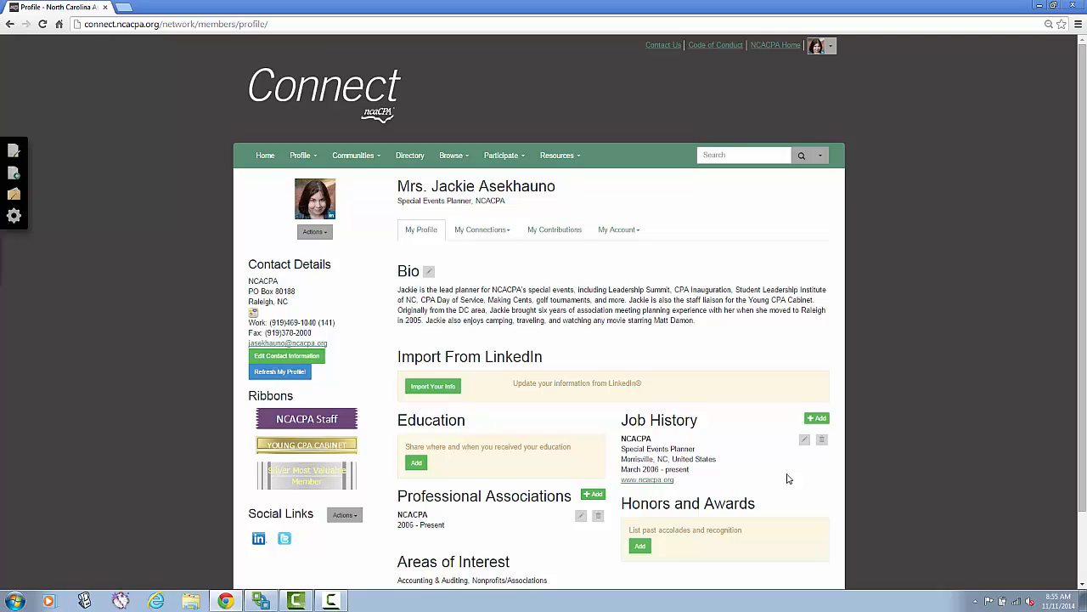
mouse_move(452, 375)
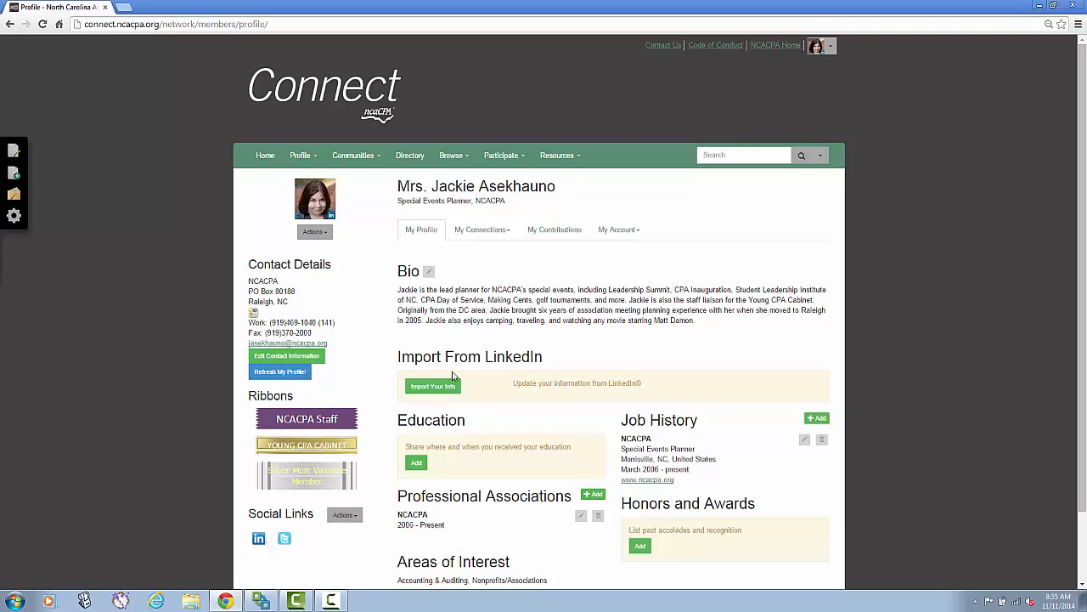
mouse_move(479, 375)
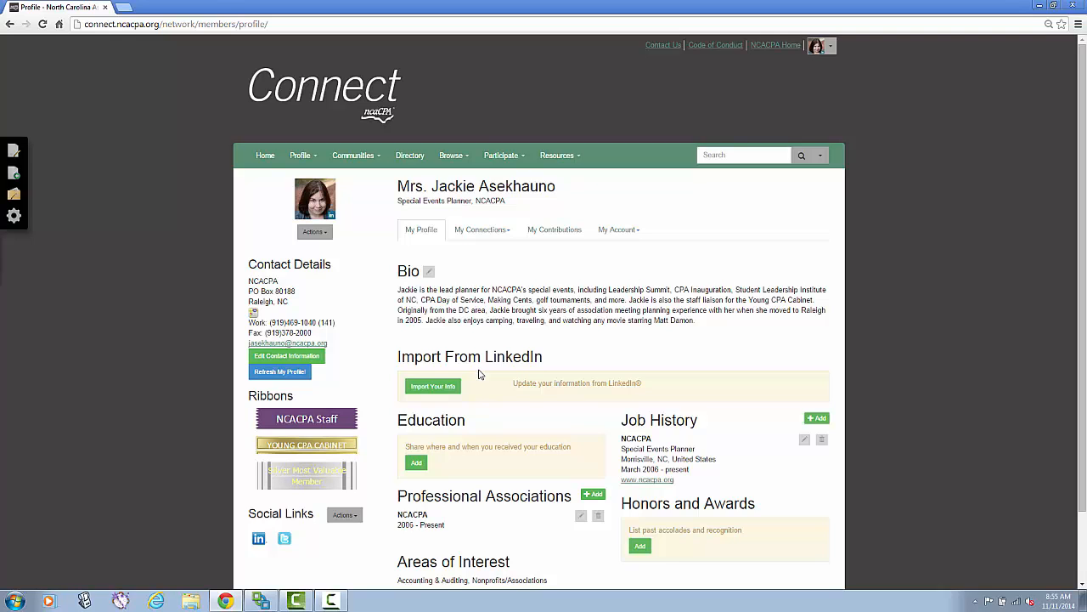
mouse_move(433, 387)
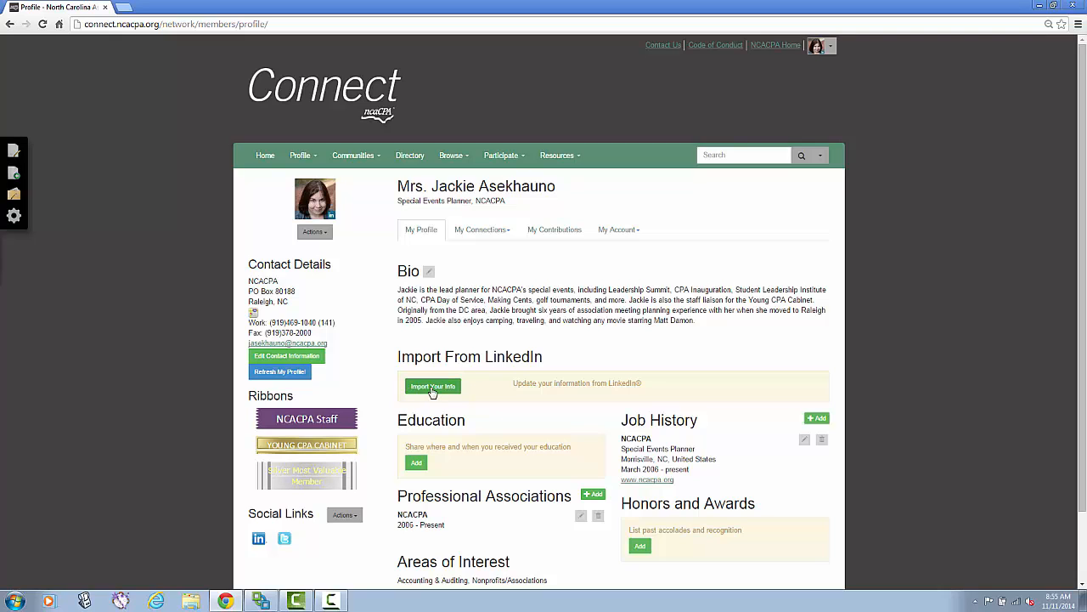
left_click(432, 386)
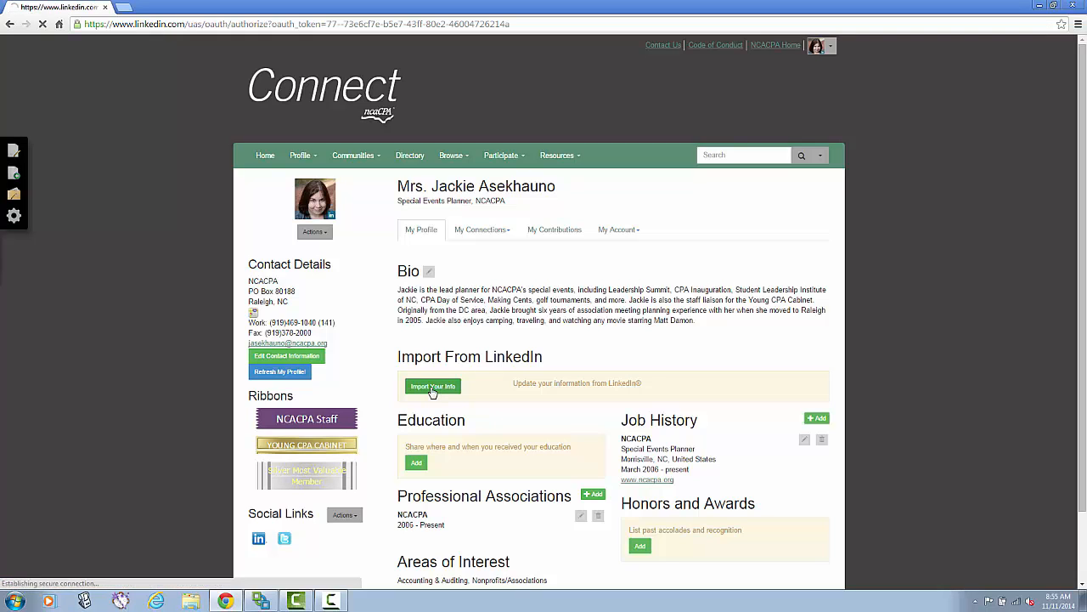
left_click(433, 386)
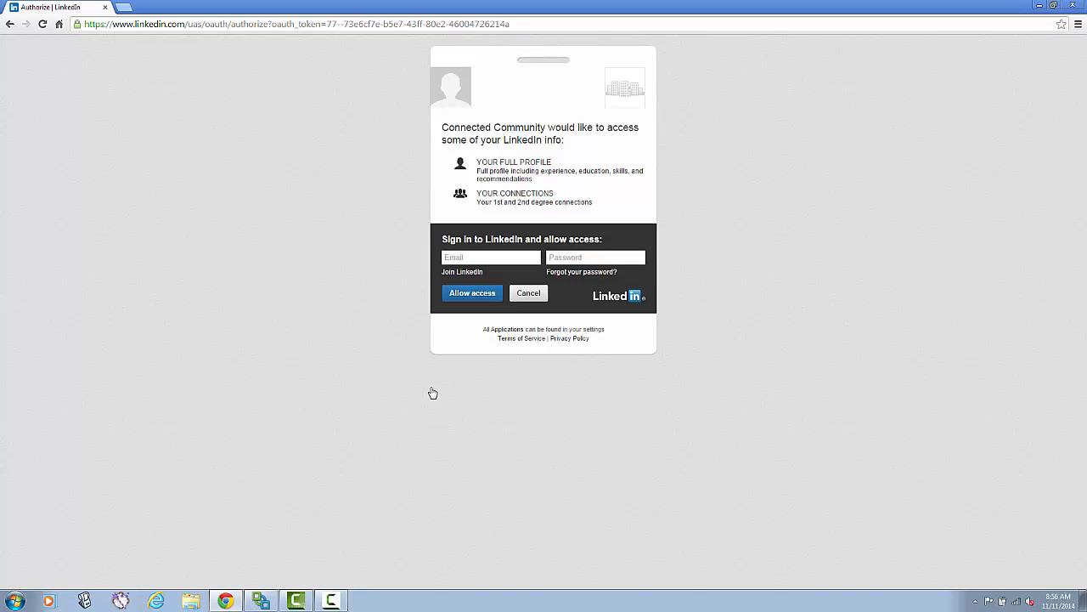
mouse_move(238, 292)
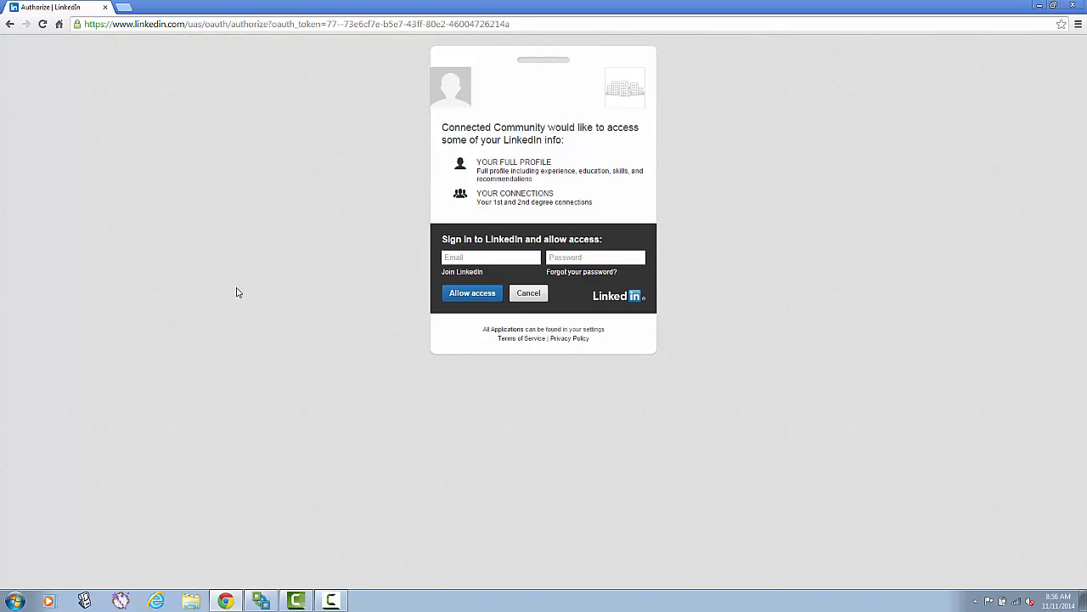
mouse_move(100, 99)
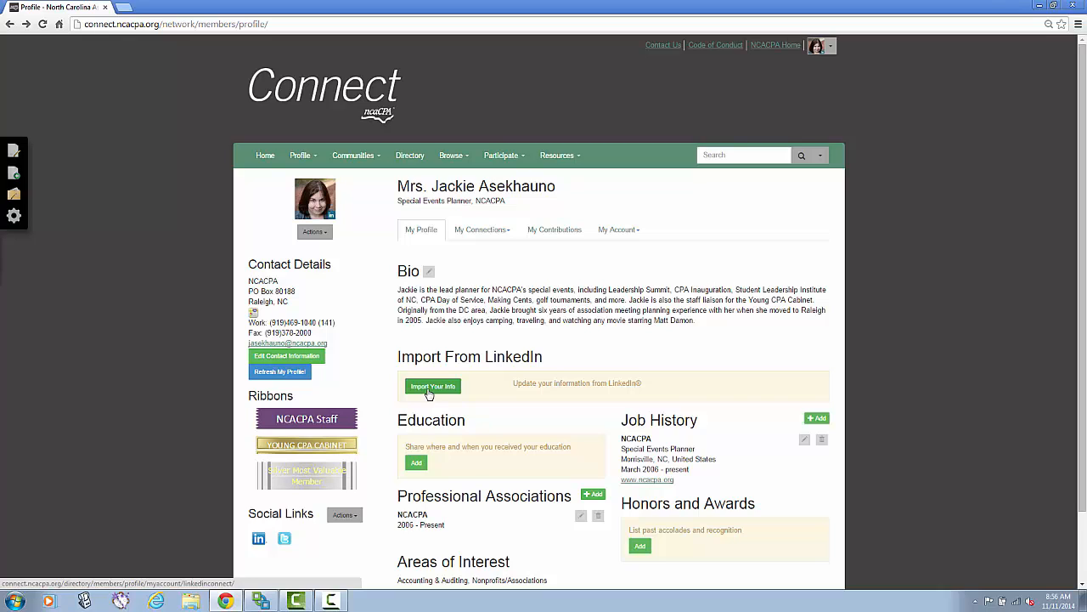
mouse_move(593, 493)
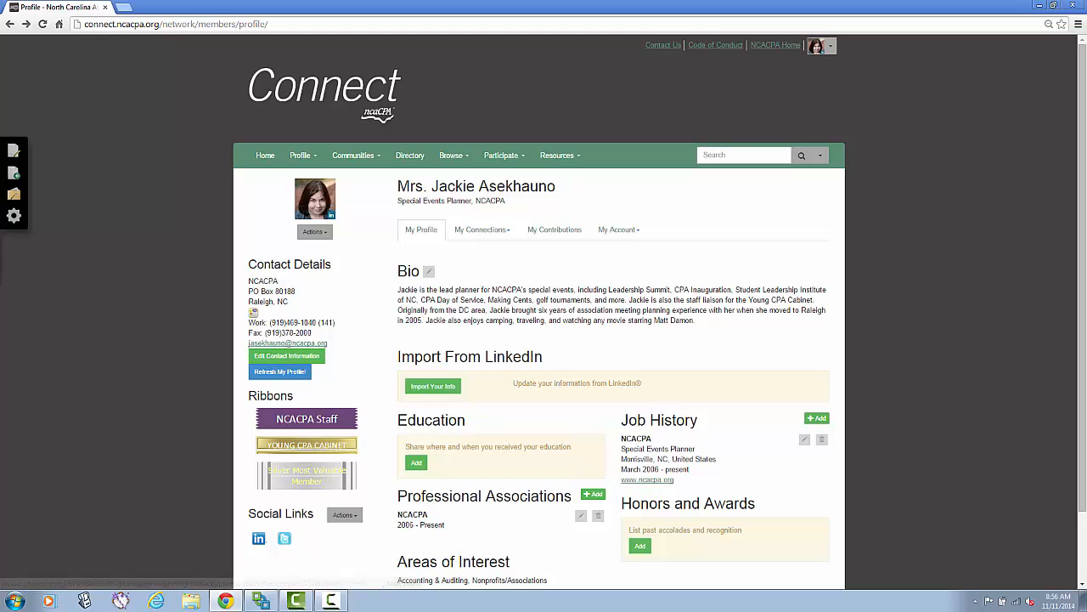
left_click(343, 513)
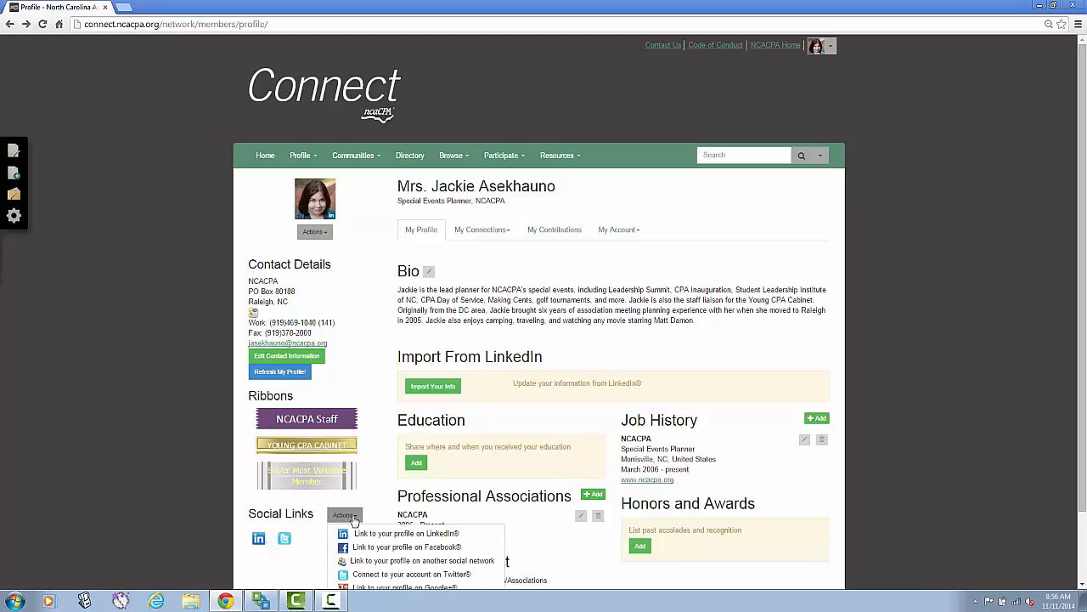
mouse_move(916, 506)
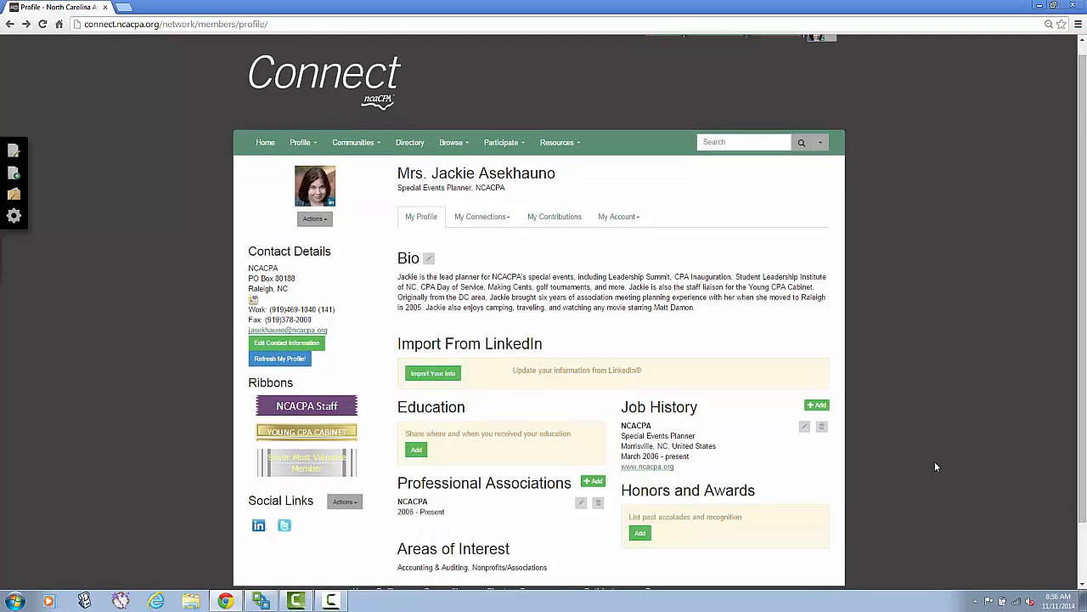
scroll("down", 3)
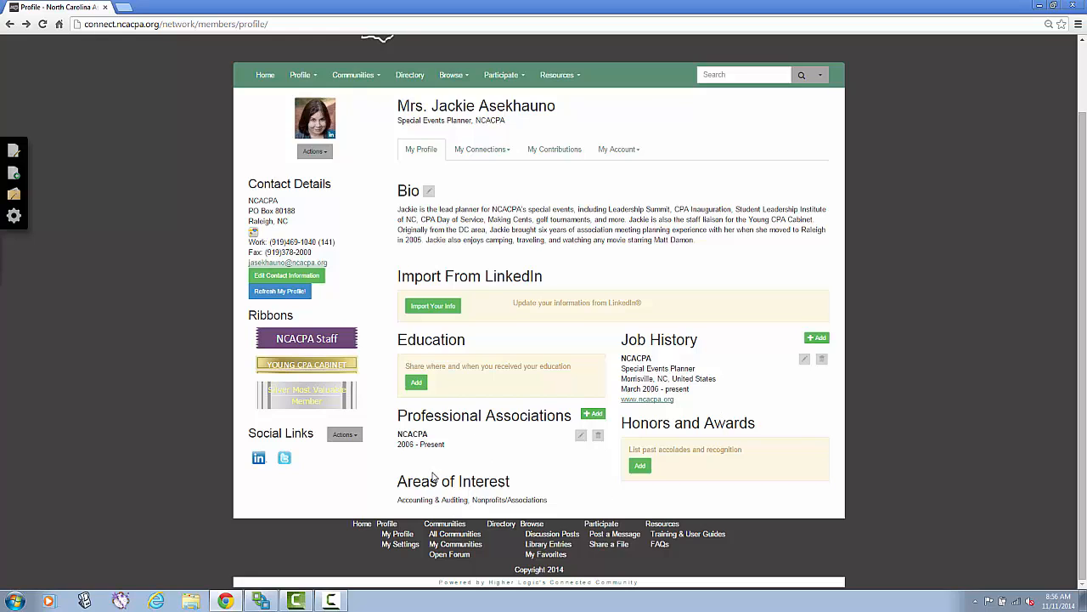
mouse_move(440, 496)
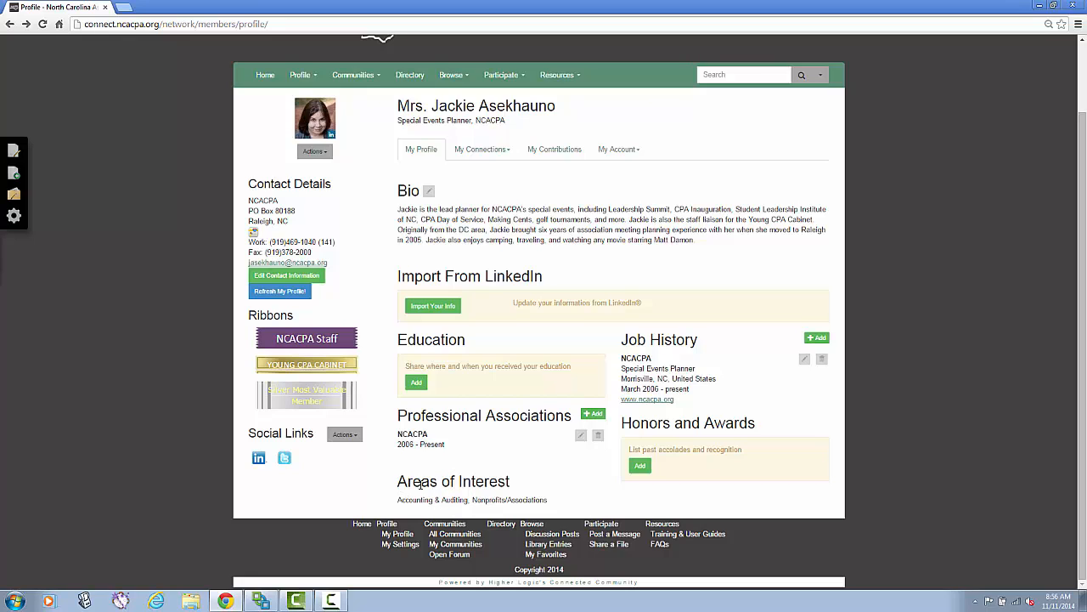
scroll("up", 3)
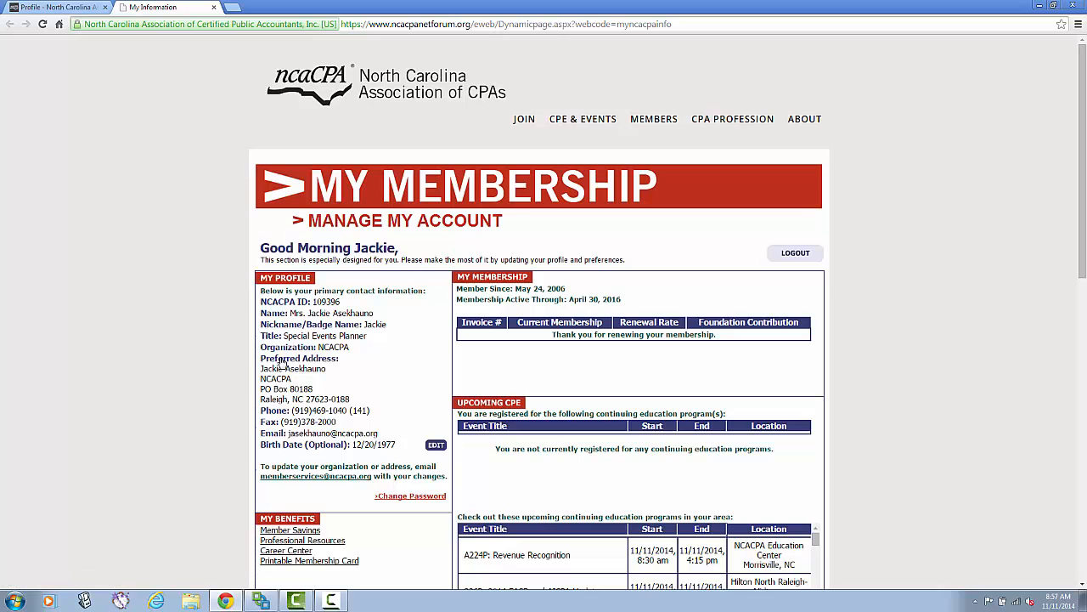
Scroll down the My Membership page to the involvement, subscriptions and directory sections
scroll("down", 3)
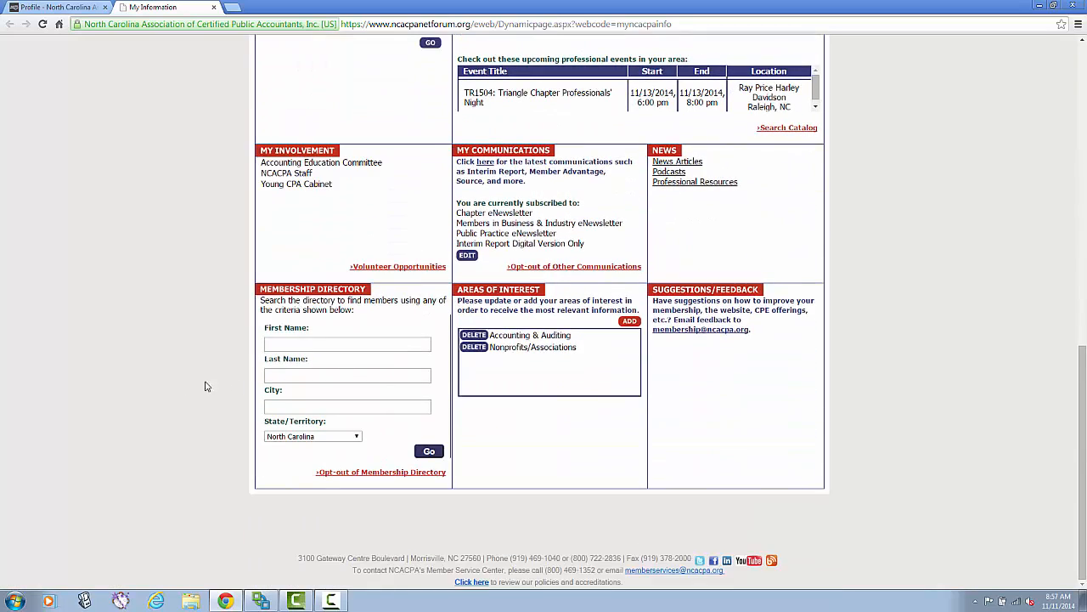
mouse_move(629, 321)
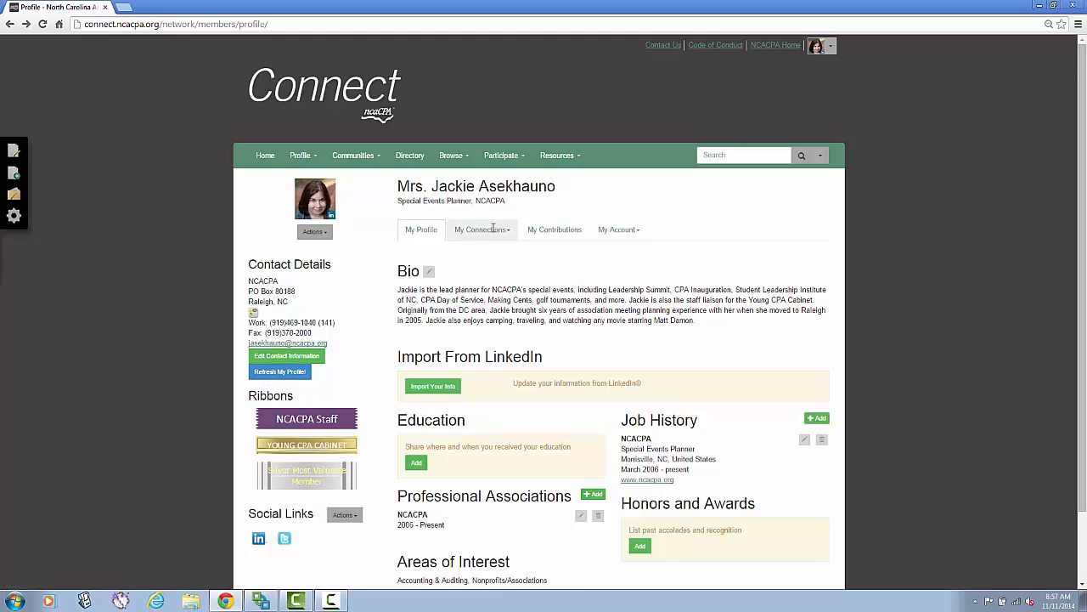
Go to the Networks page from the My Connections menu
left_click(482, 229)
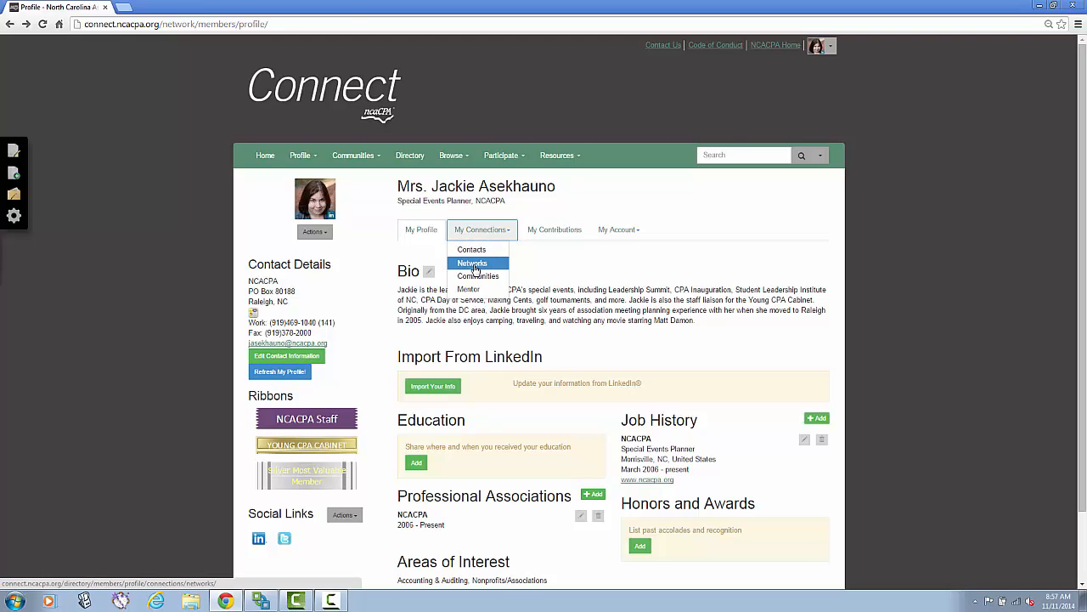
left_click(472, 262)
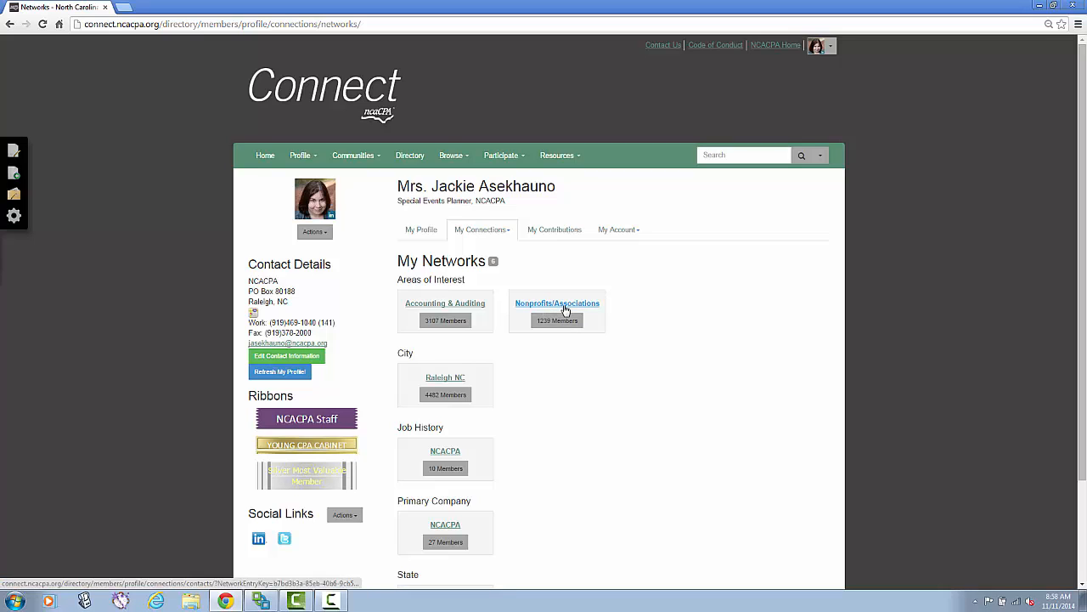
mouse_move(557, 302)
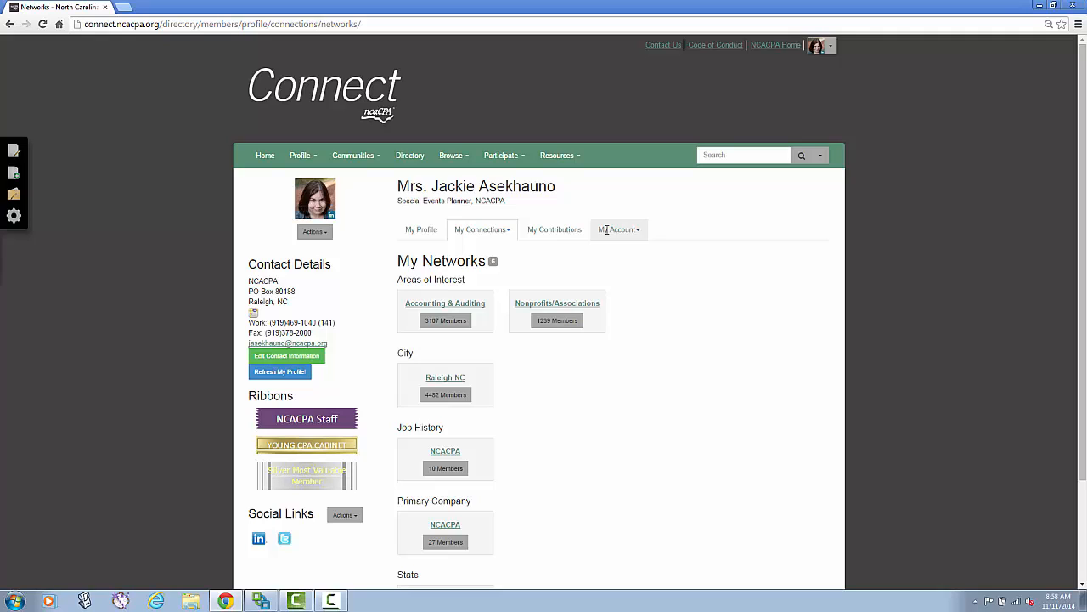
Review the Privacy Settings page's per-field visibility options, mostly Members Only, via My Account
left_click(618, 229)
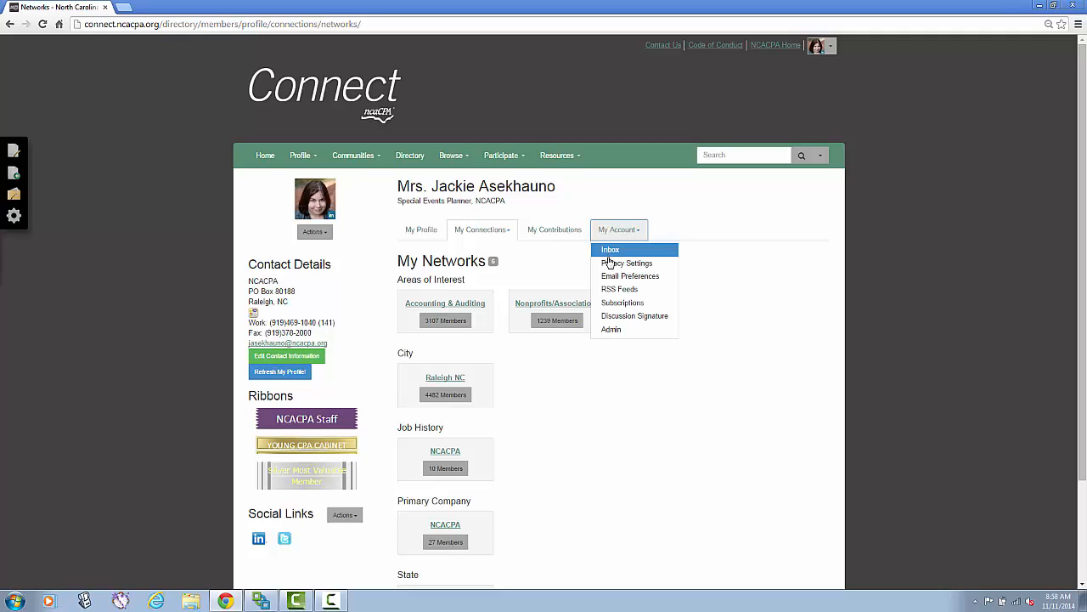
left_click(627, 262)
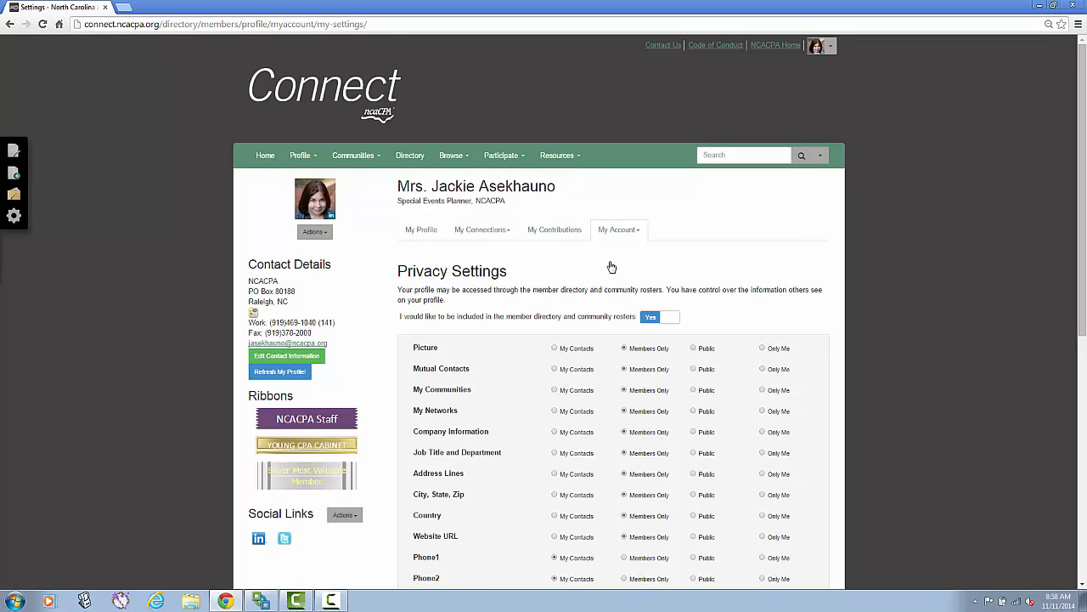
scroll("down", 3)
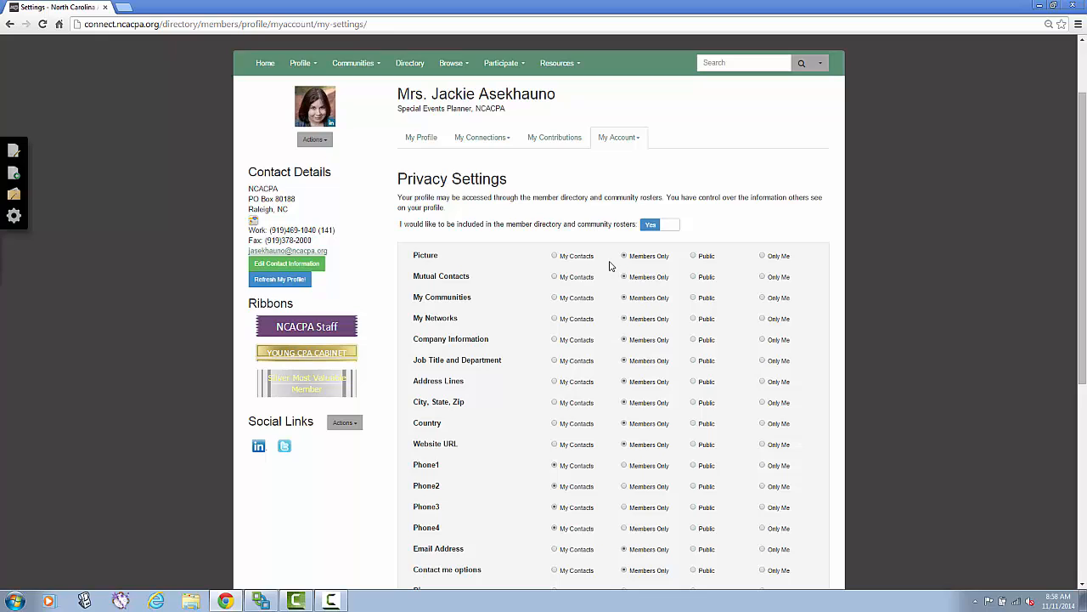
mouse_move(591, 243)
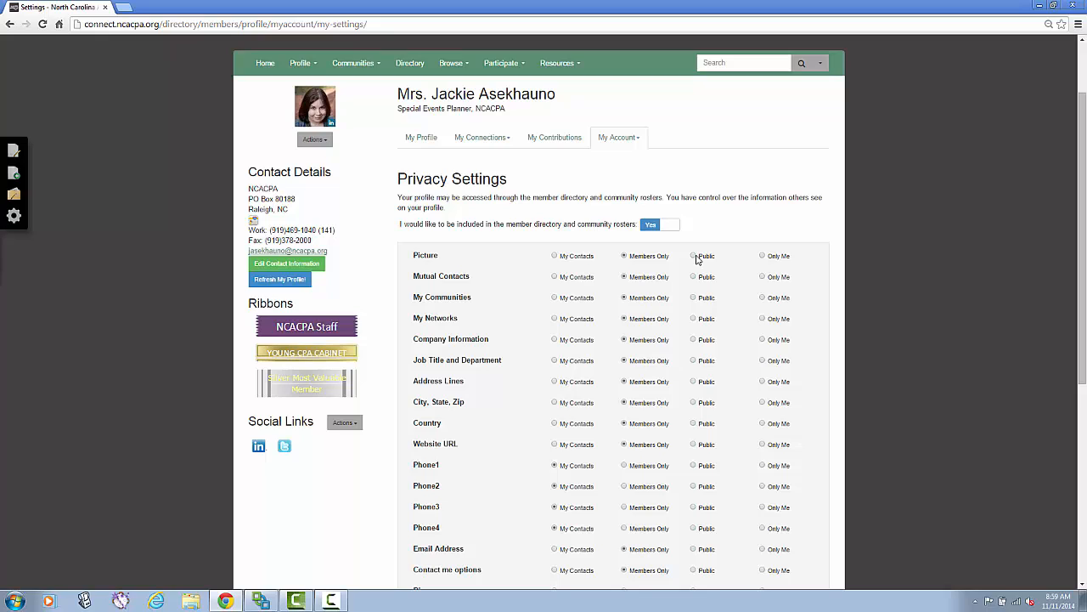
mouse_move(779, 257)
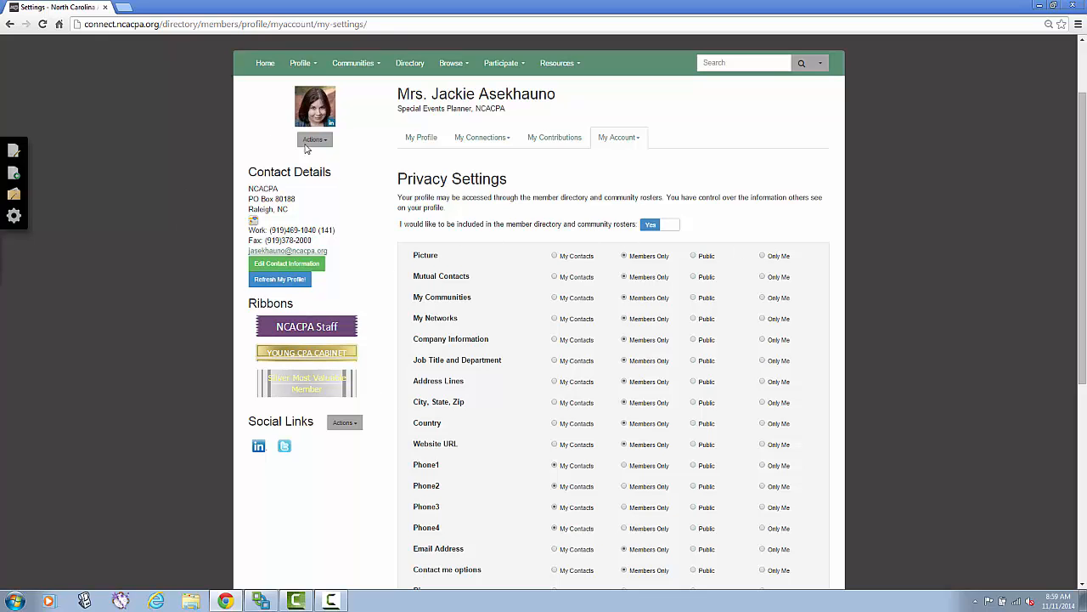
mouse_move(162, 290)
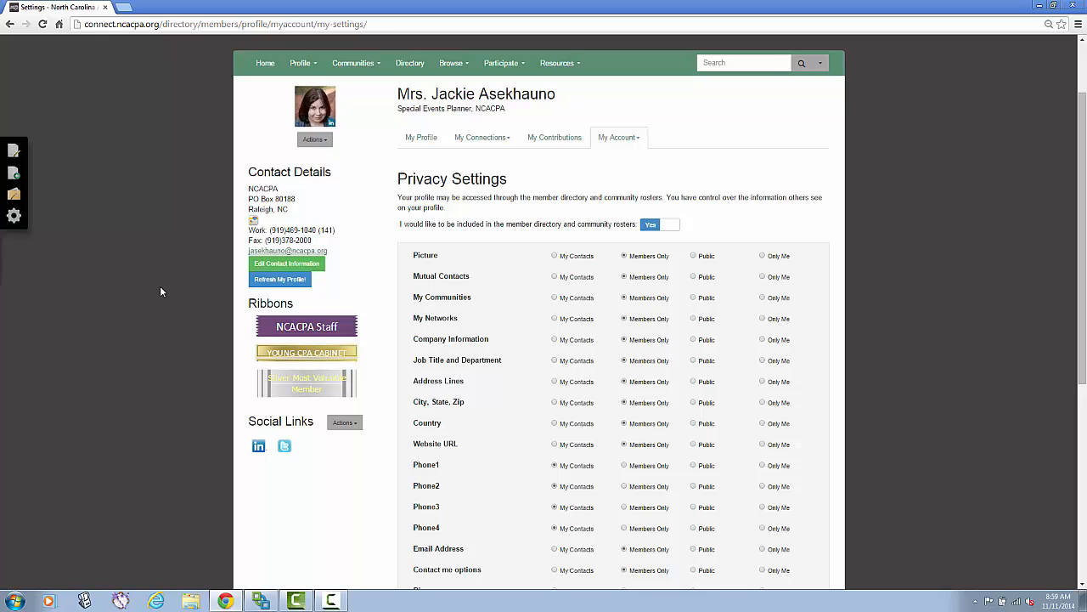
mouse_move(472, 296)
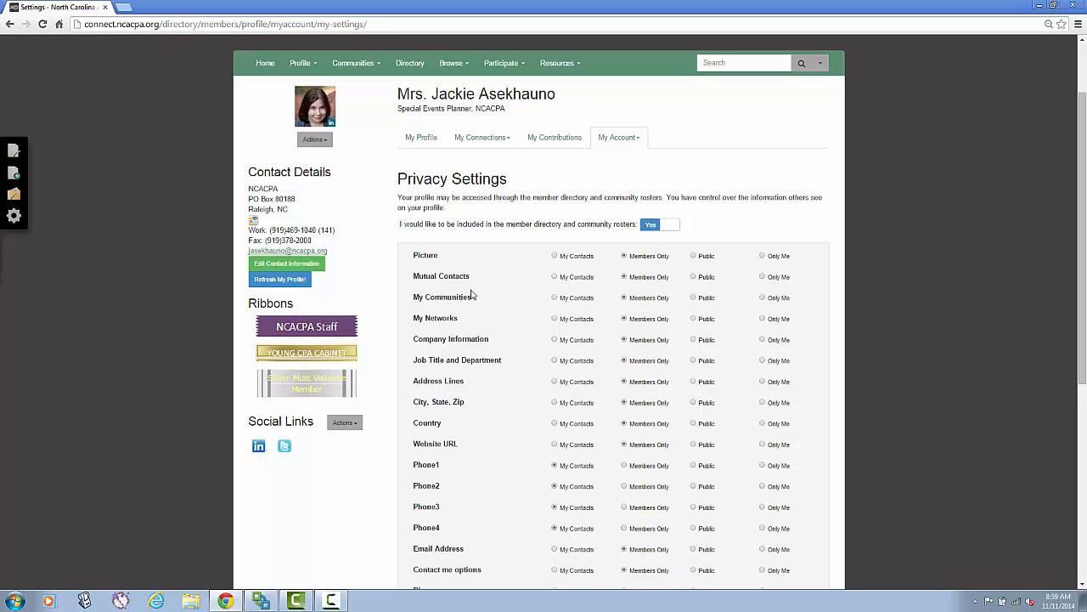
mouse_move(523, 292)
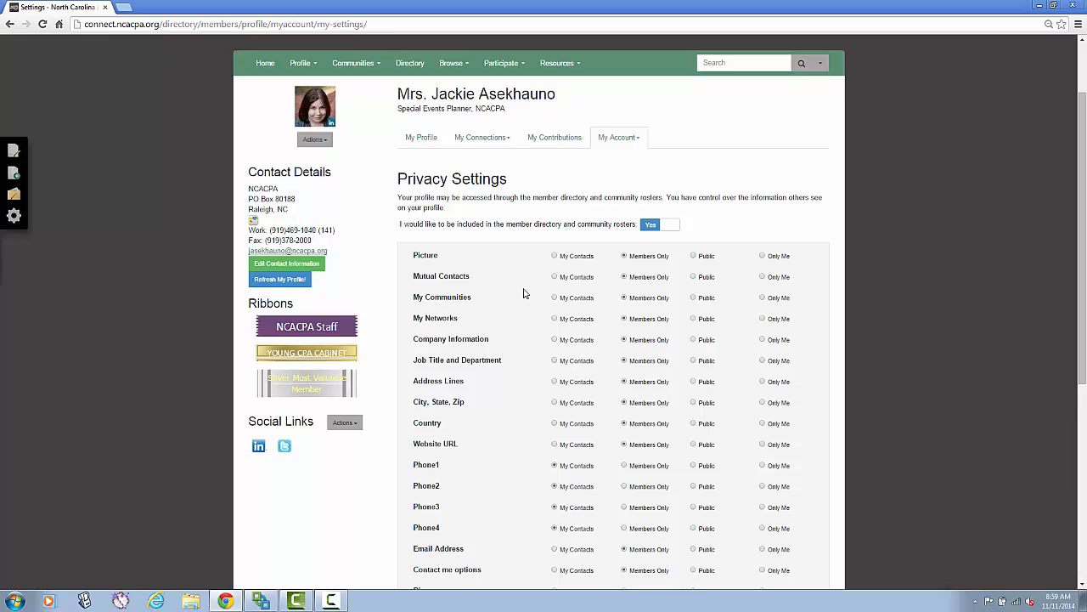
left_click(619, 135)
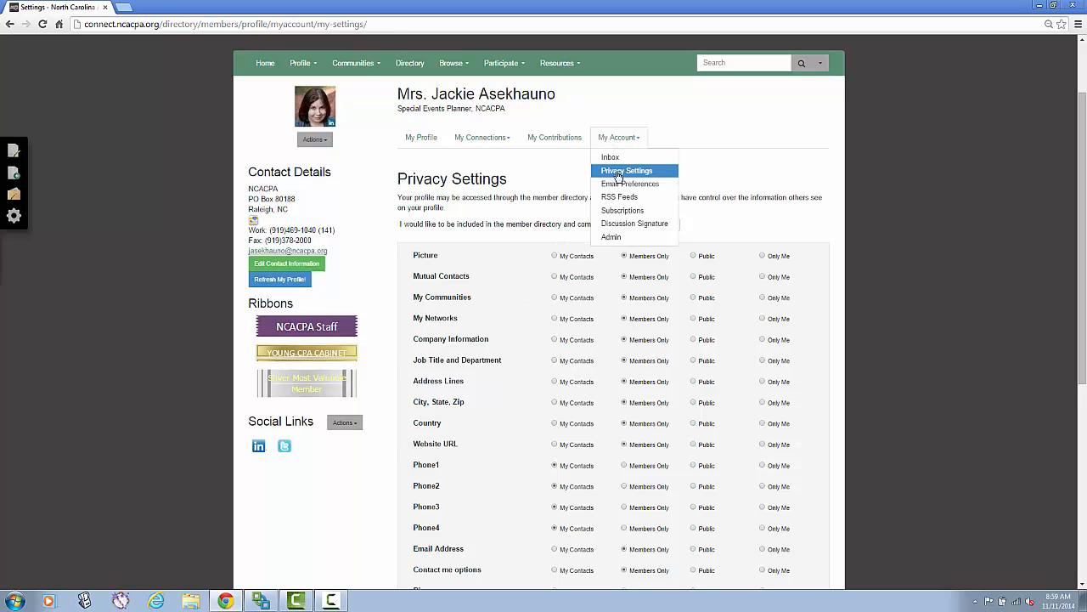
left_click(622, 210)
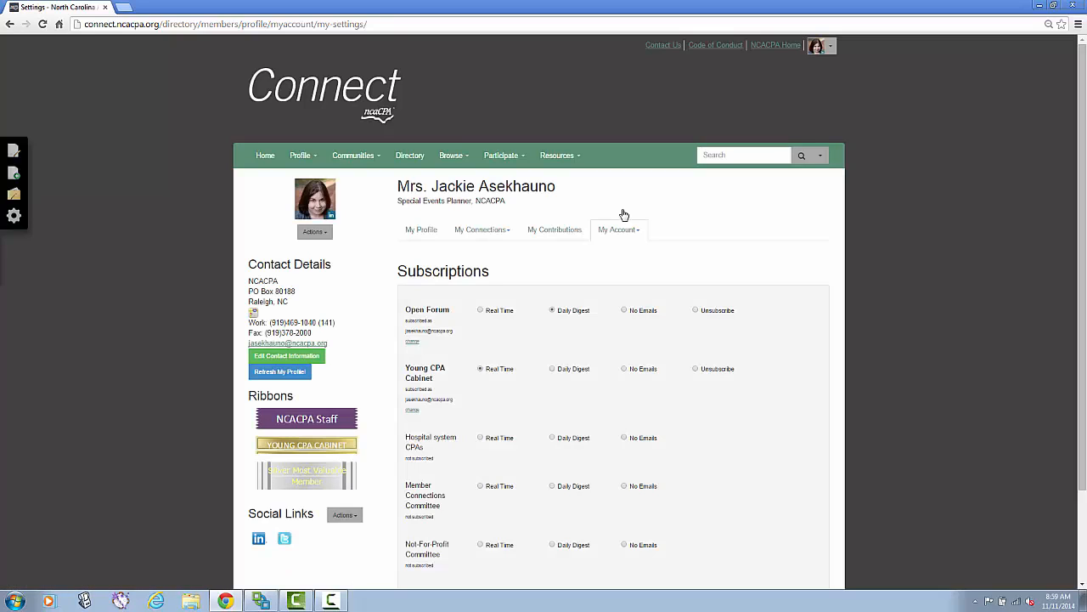
mouse_move(482, 289)
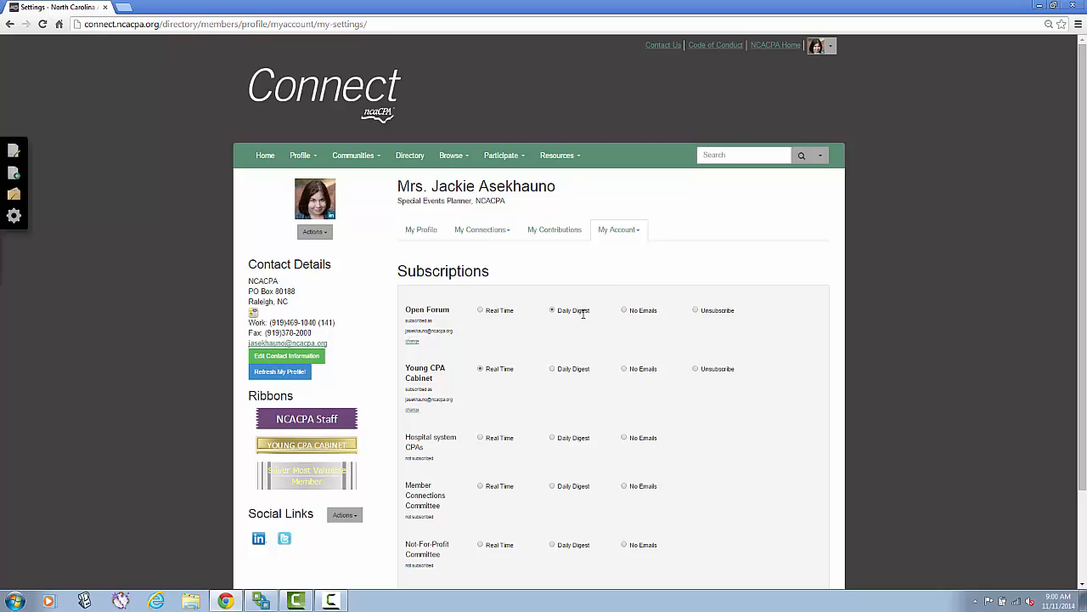
mouse_move(625, 318)
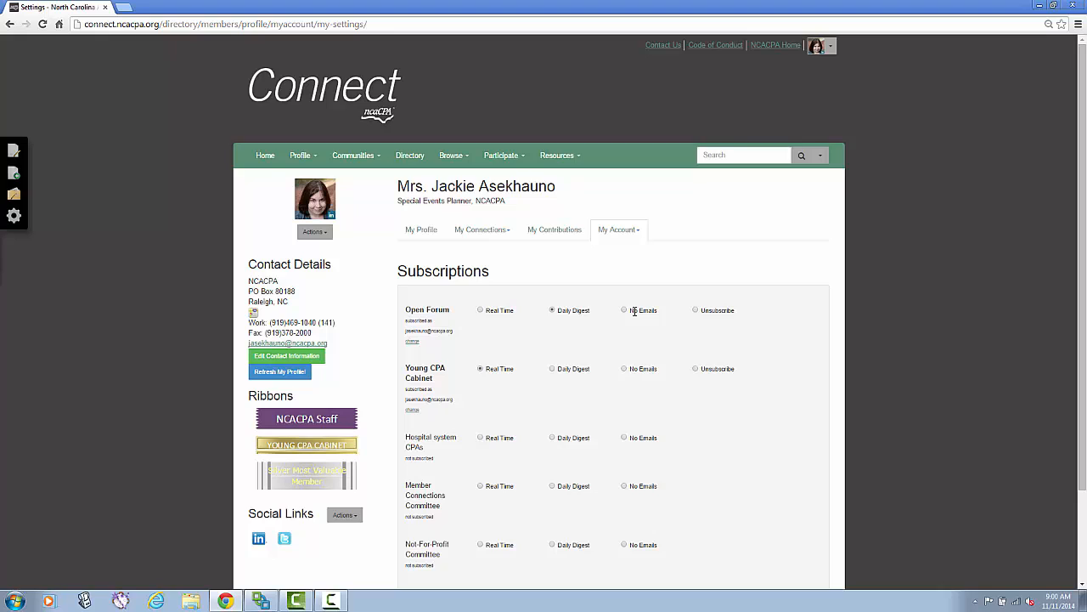
mouse_move(688, 309)
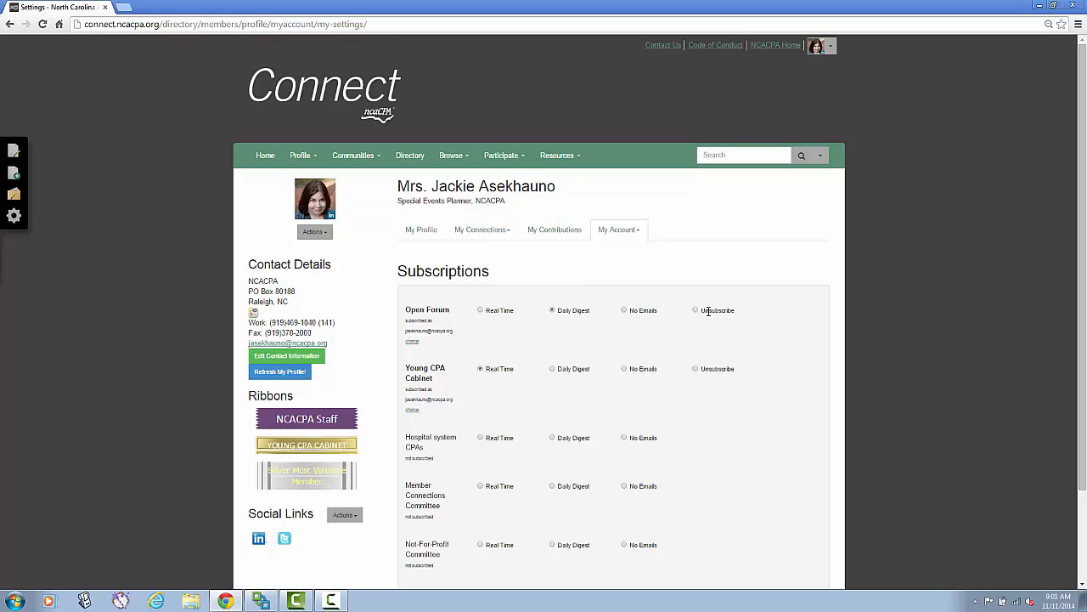
left_click(410, 154)
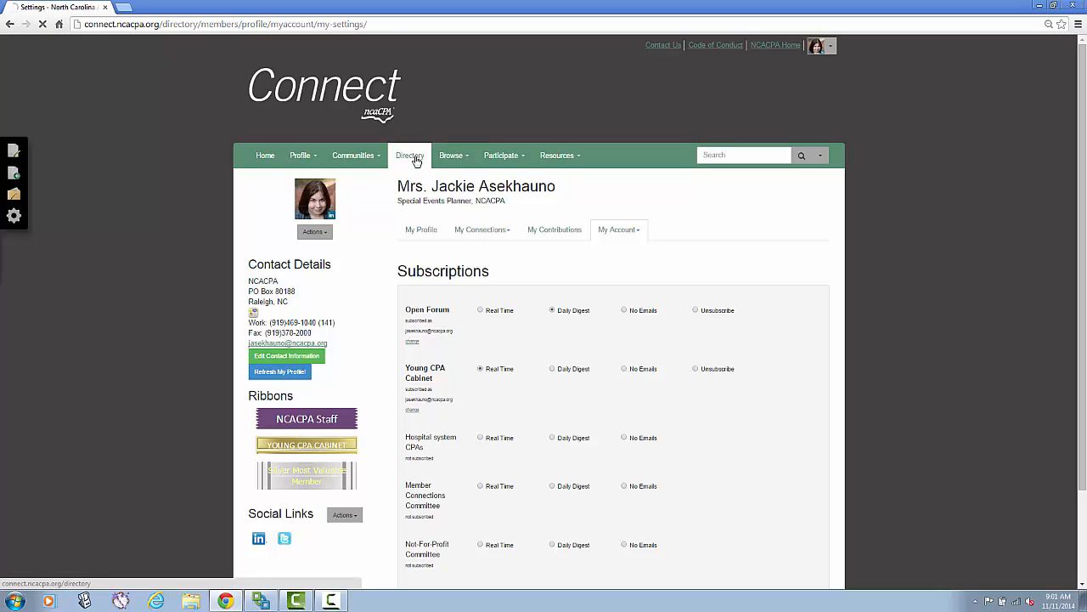
In the Member Directory, look at the Advanced Search form and return to Basic Search
left_click(411, 155)
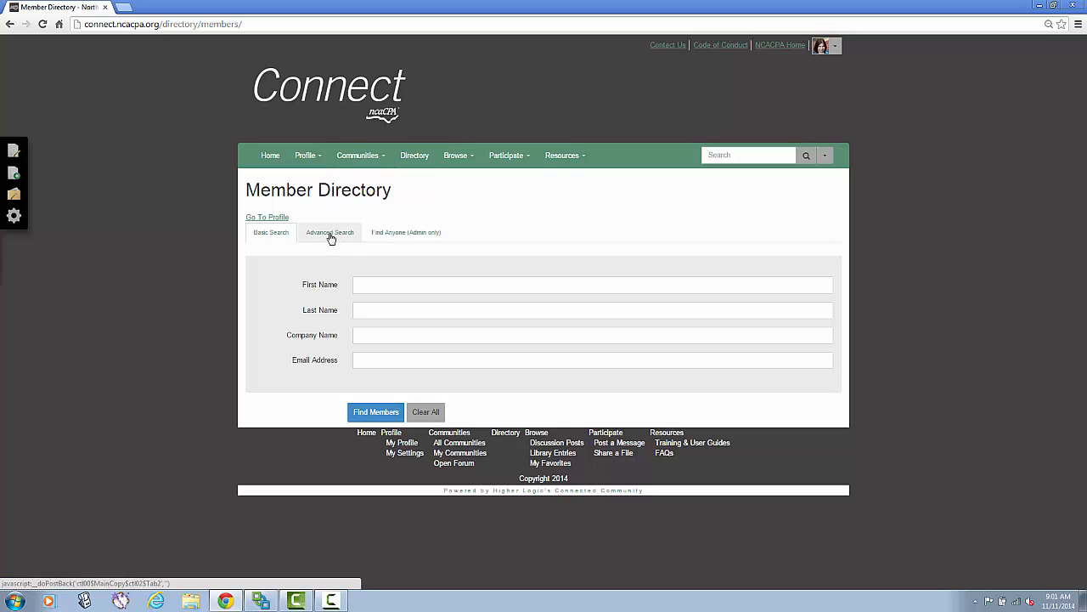
left_click(330, 231)
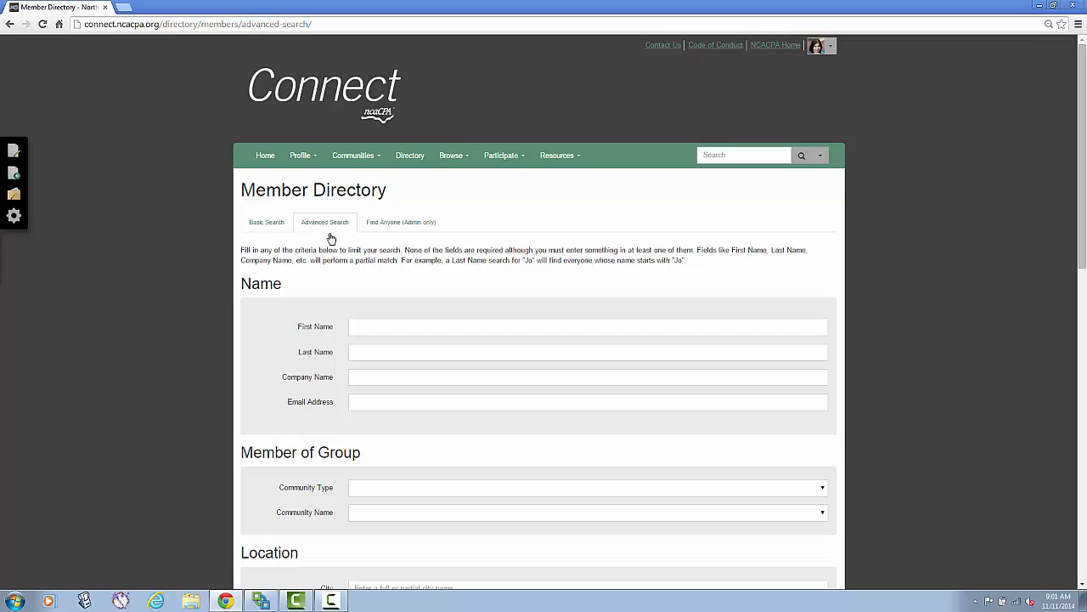
mouse_move(269, 207)
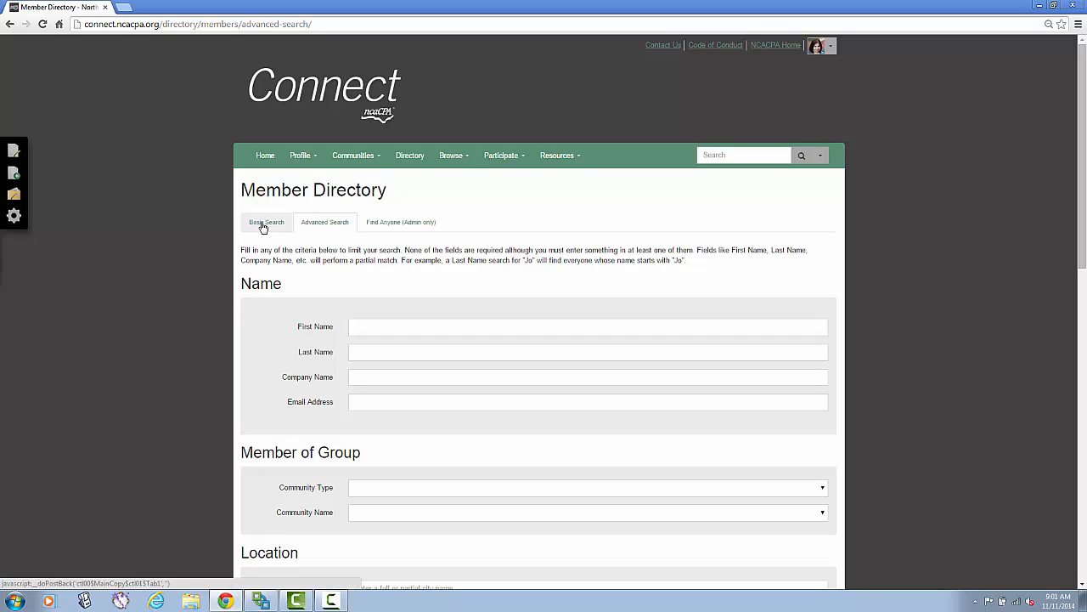
left_click(265, 221)
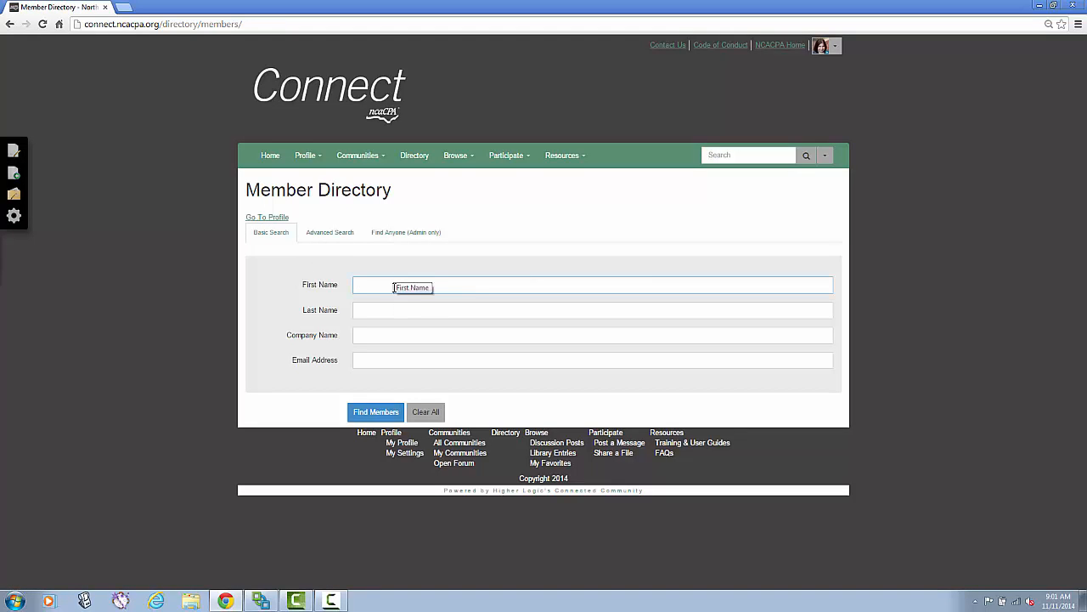
type("rollin")
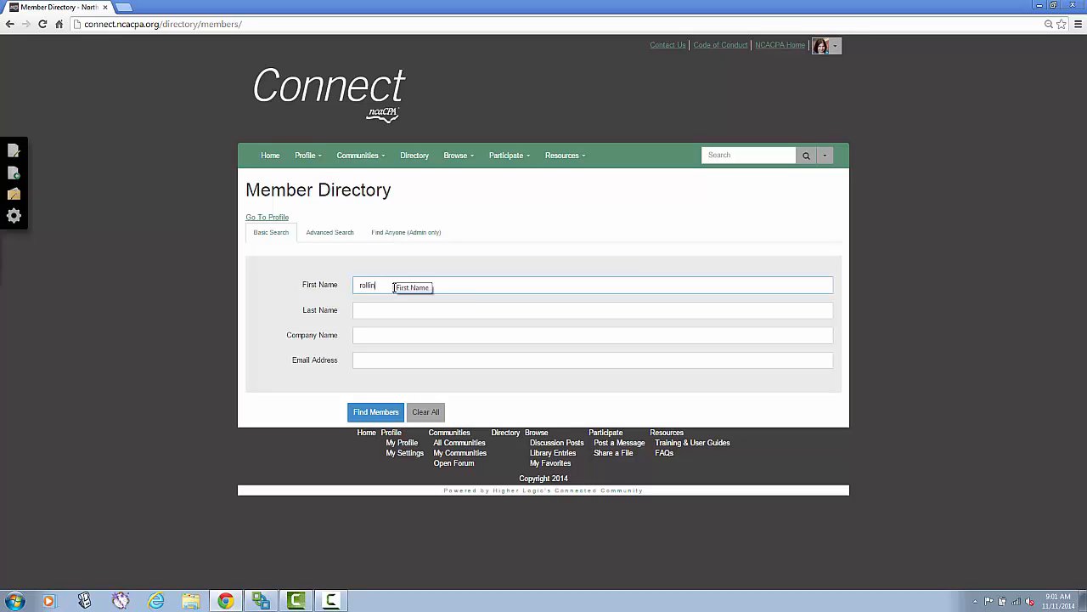
type("grose")
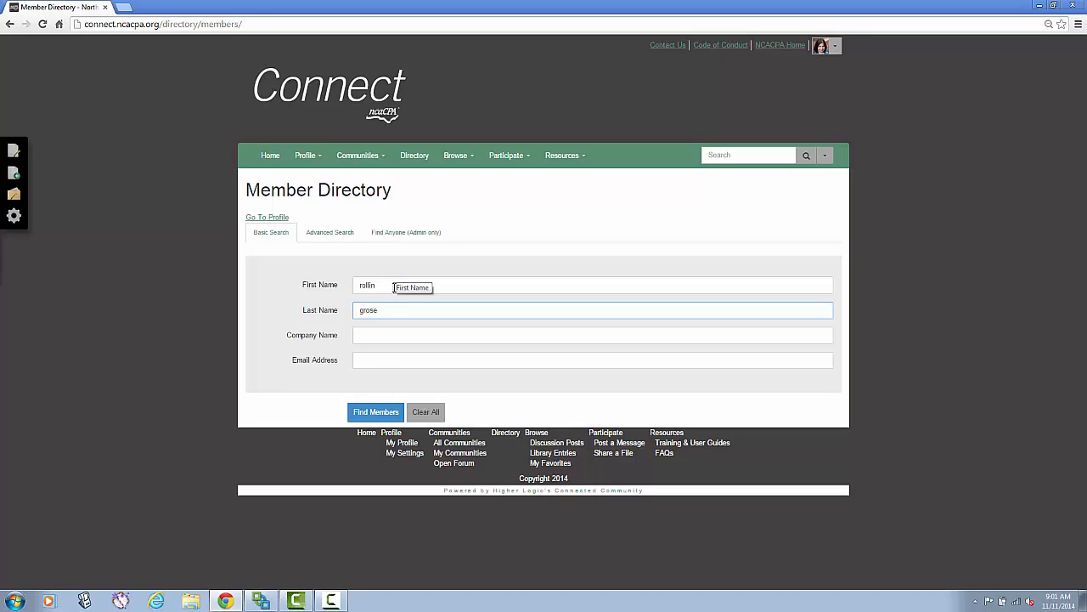
left_click(376, 413)
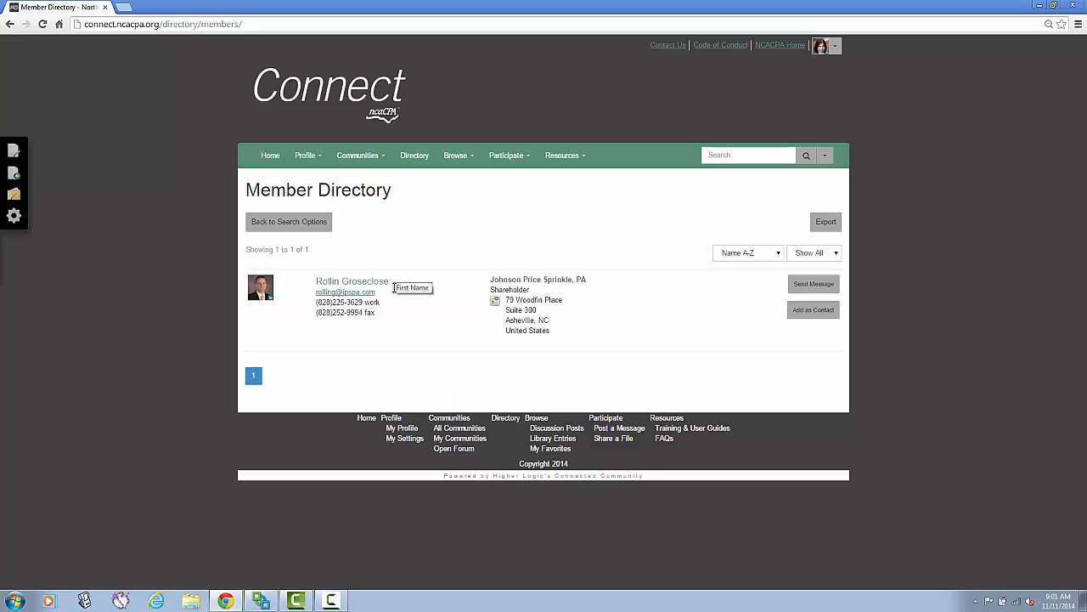
mouse_move(812, 329)
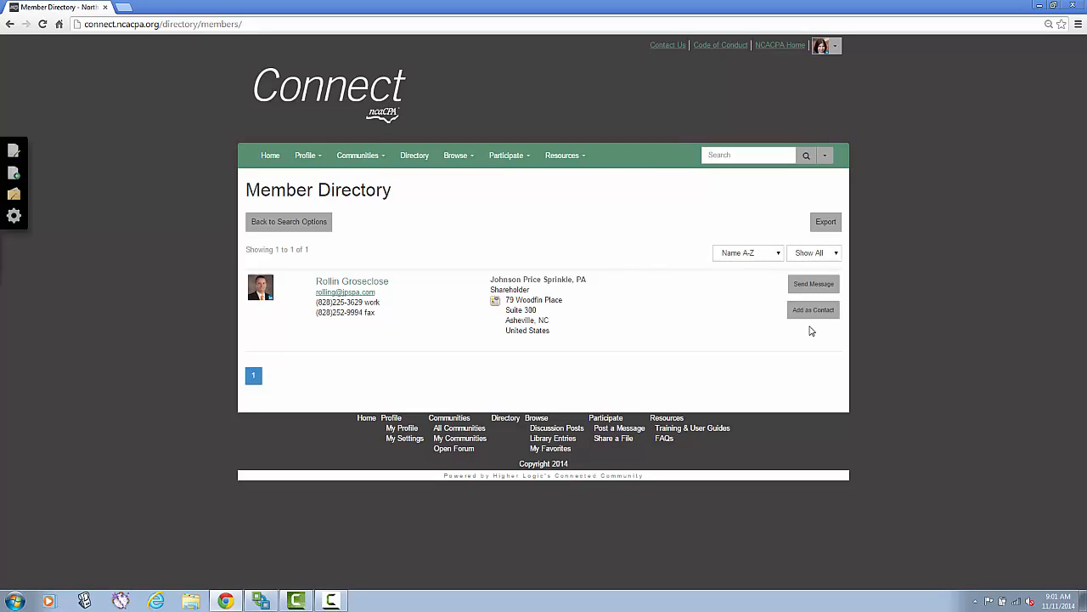
Add the found member as a contact and send the invitation
left_click(812, 309)
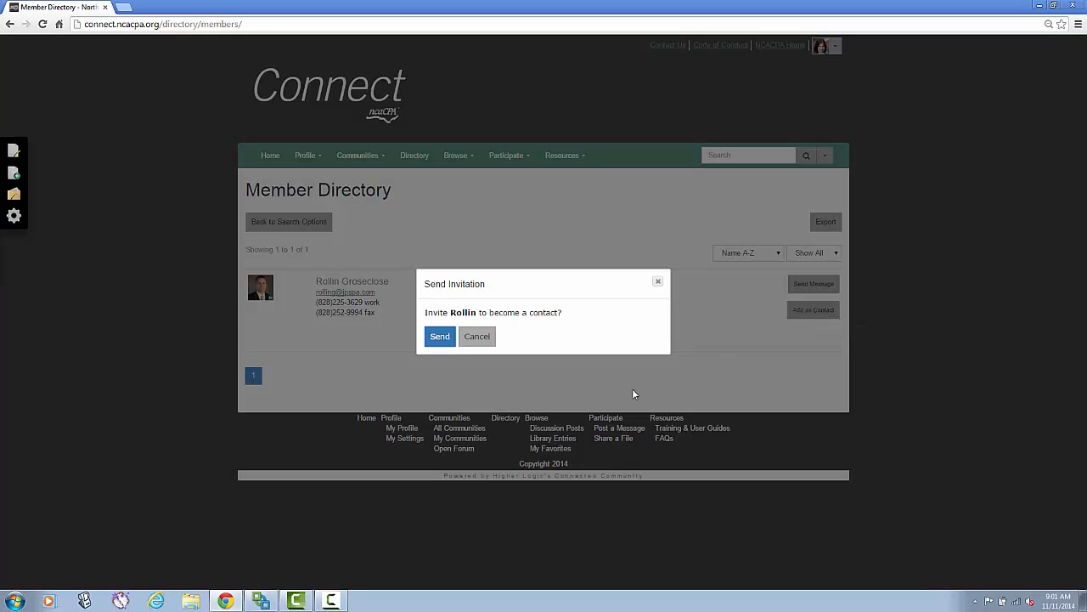
left_click(440, 337)
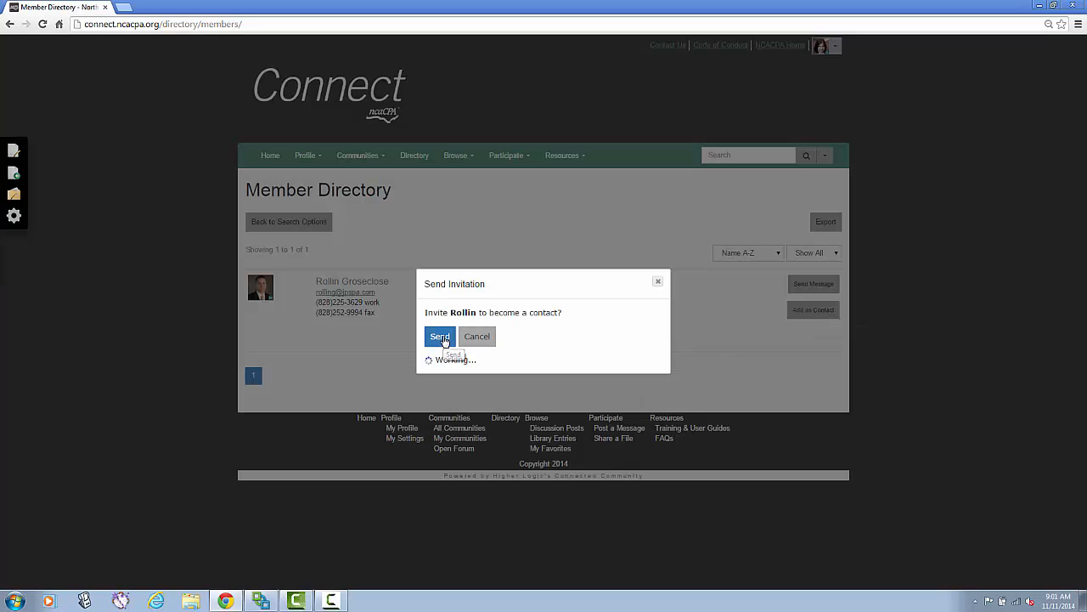
left_click(440, 337)
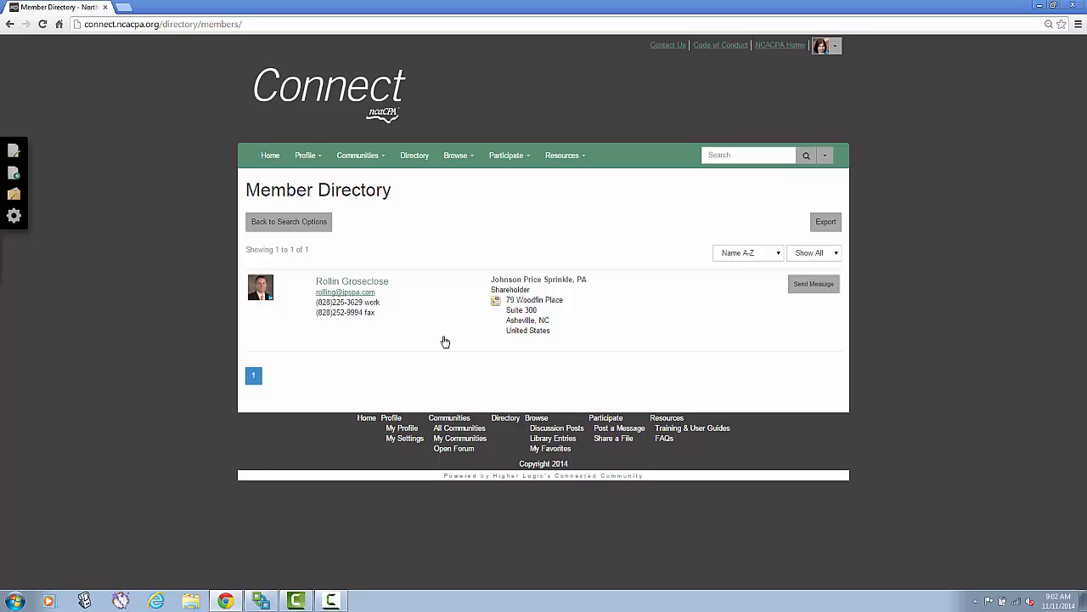
mouse_move(450, 339)
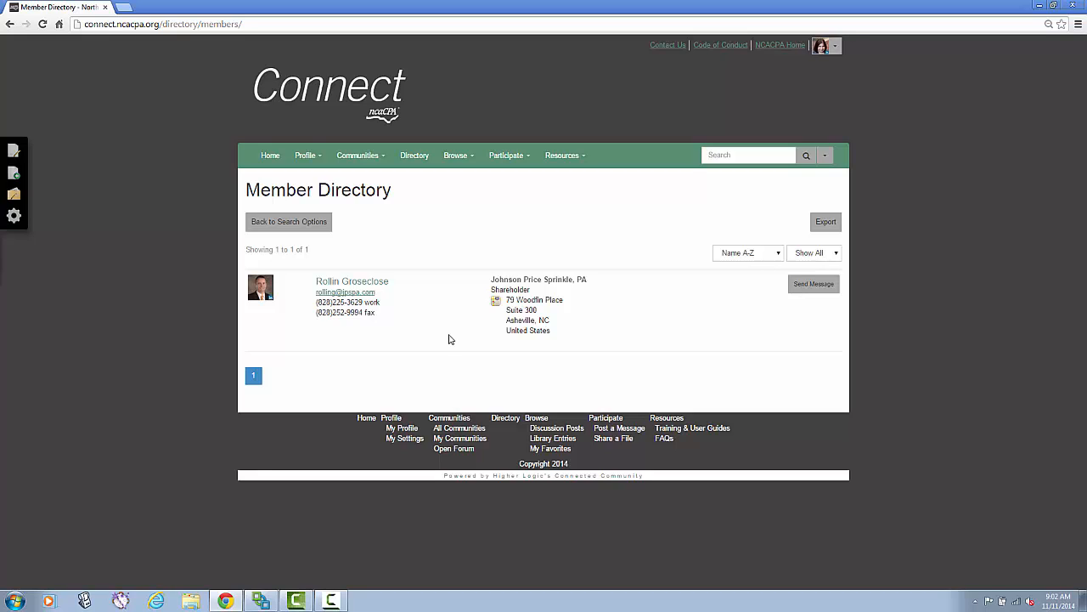
mouse_move(813, 283)
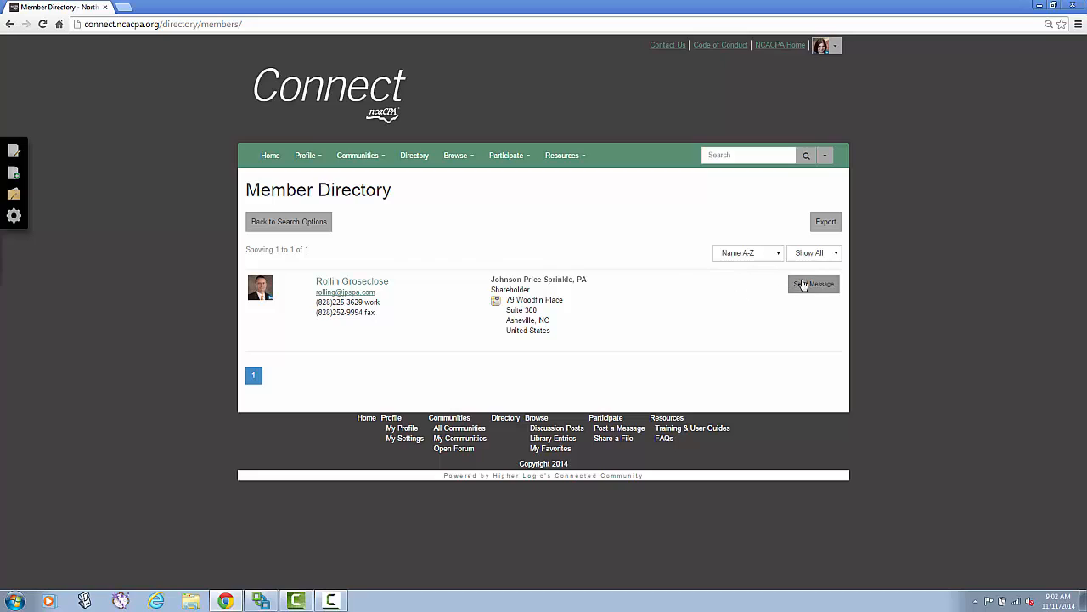
left_click(812, 284)
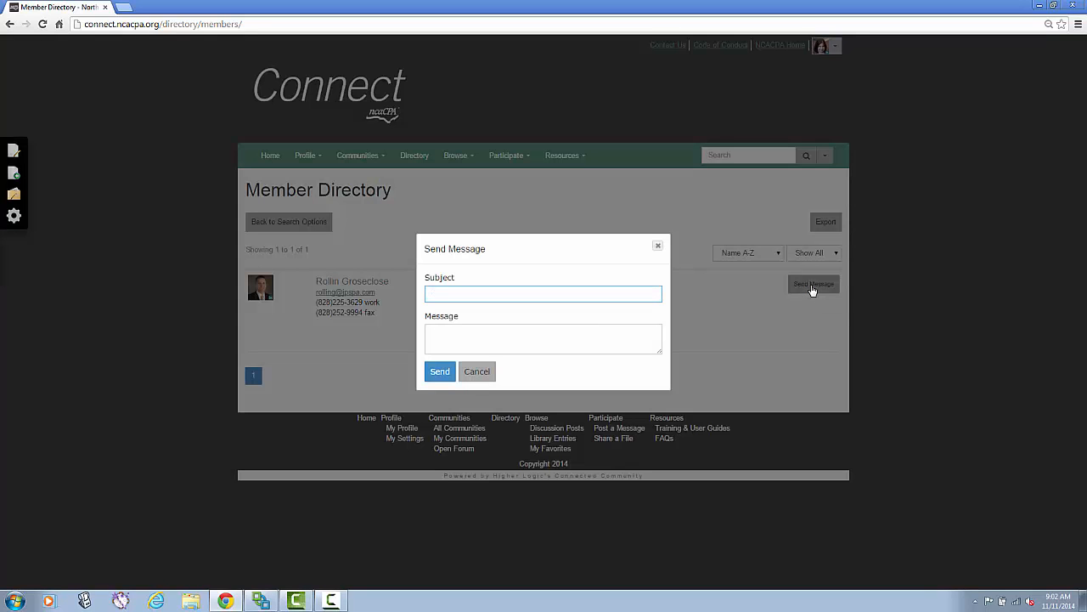
left_click(543, 292)
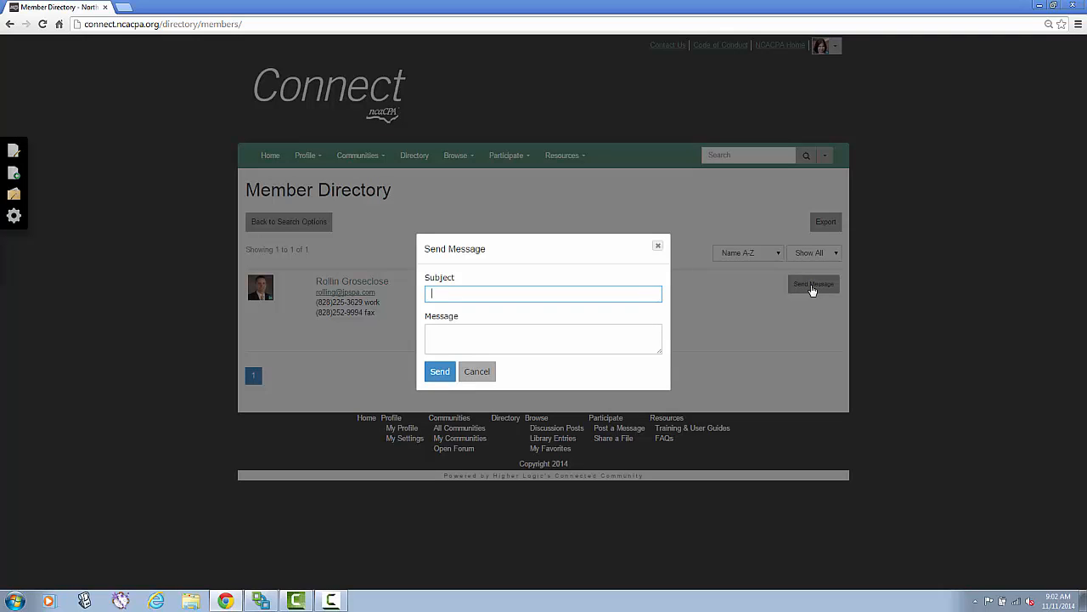
mouse_move(476, 370)
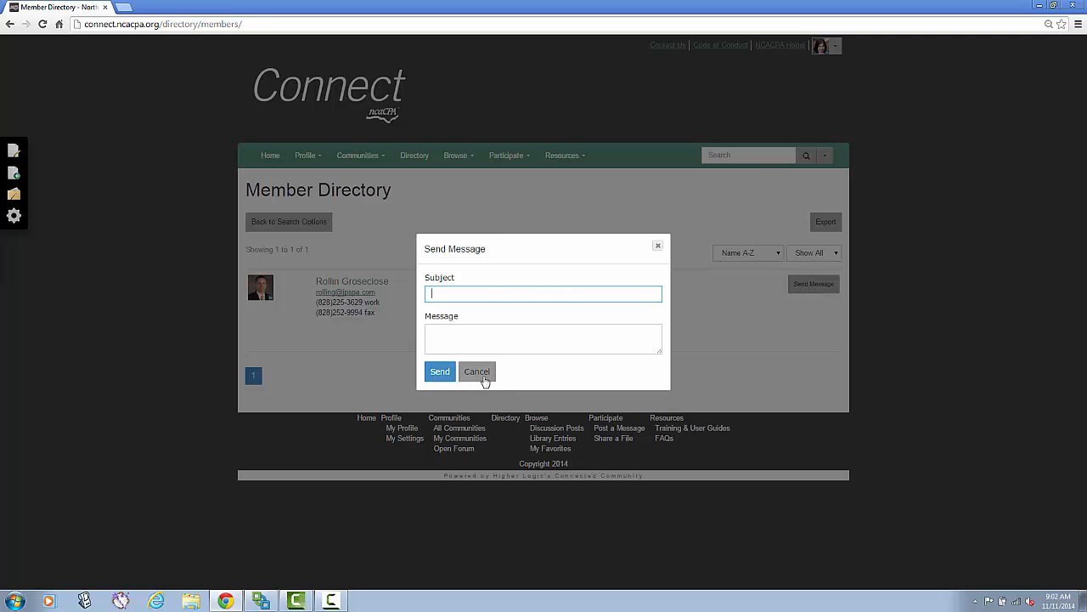
left_click(476, 371)
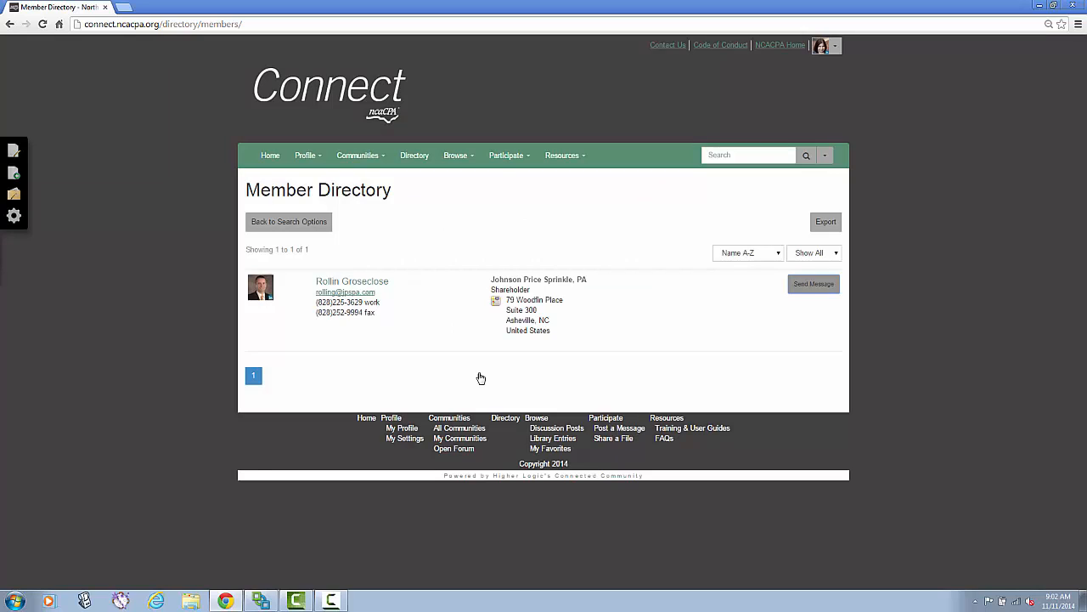
Go to My Communities, listing Open Forum and Young CPA Cabinet
left_click(356, 155)
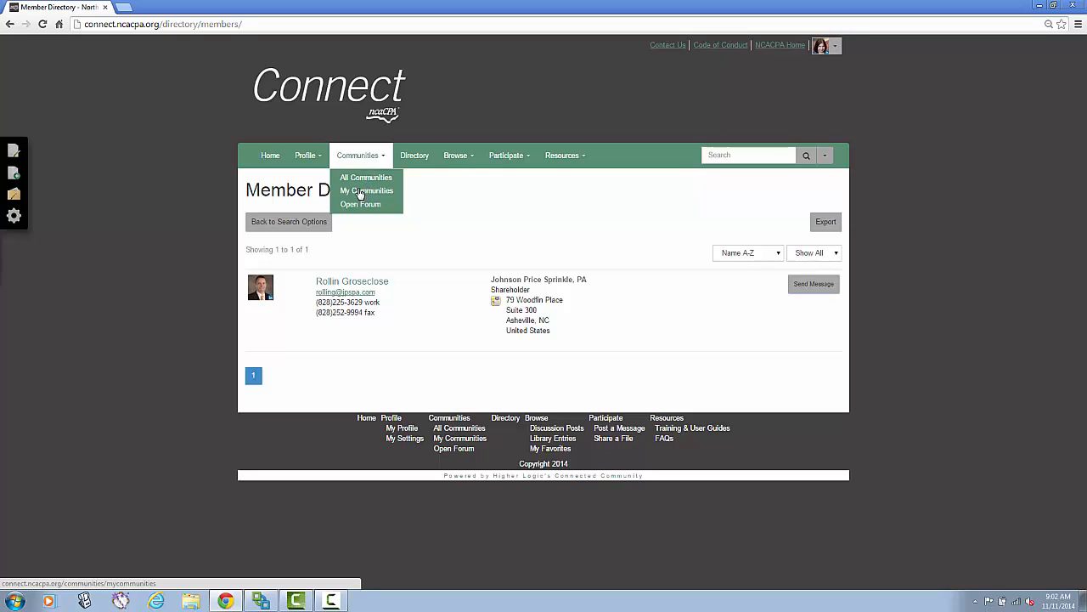
left_click(367, 190)
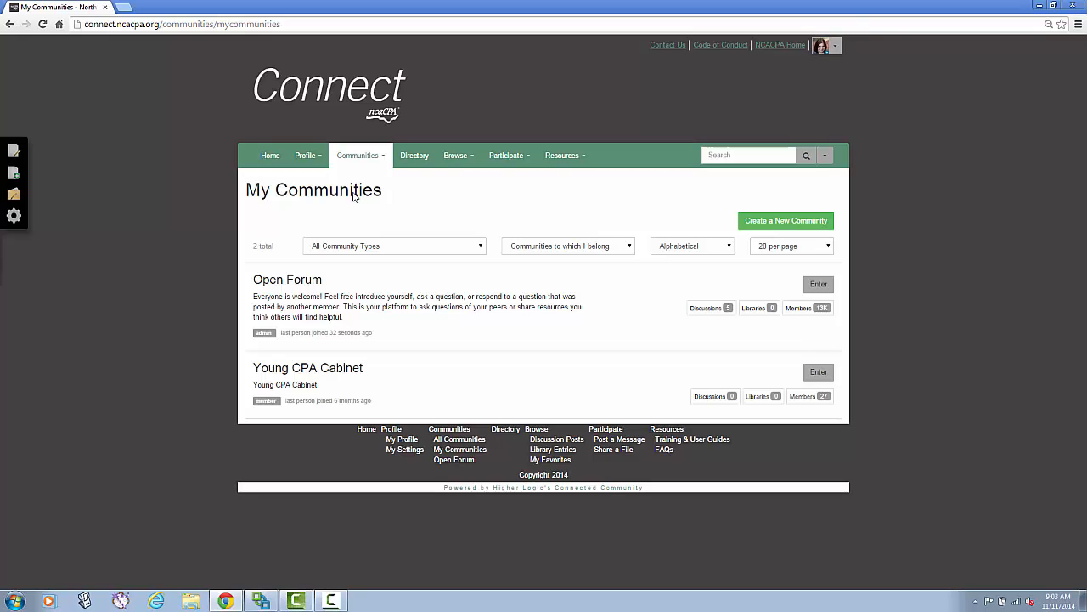
mouse_move(287, 278)
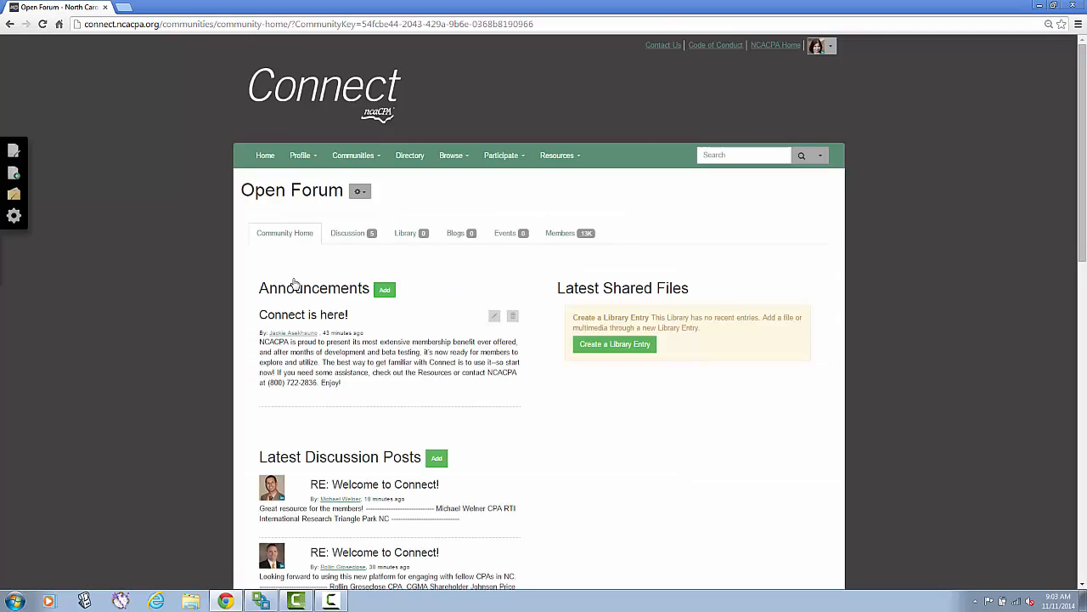
mouse_move(296, 403)
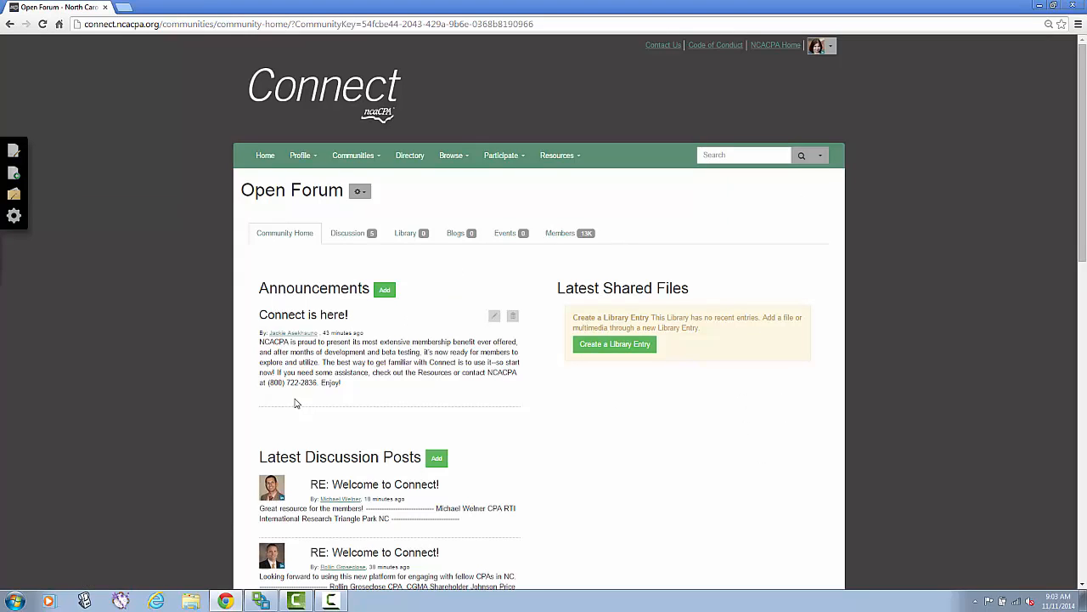
mouse_move(340, 398)
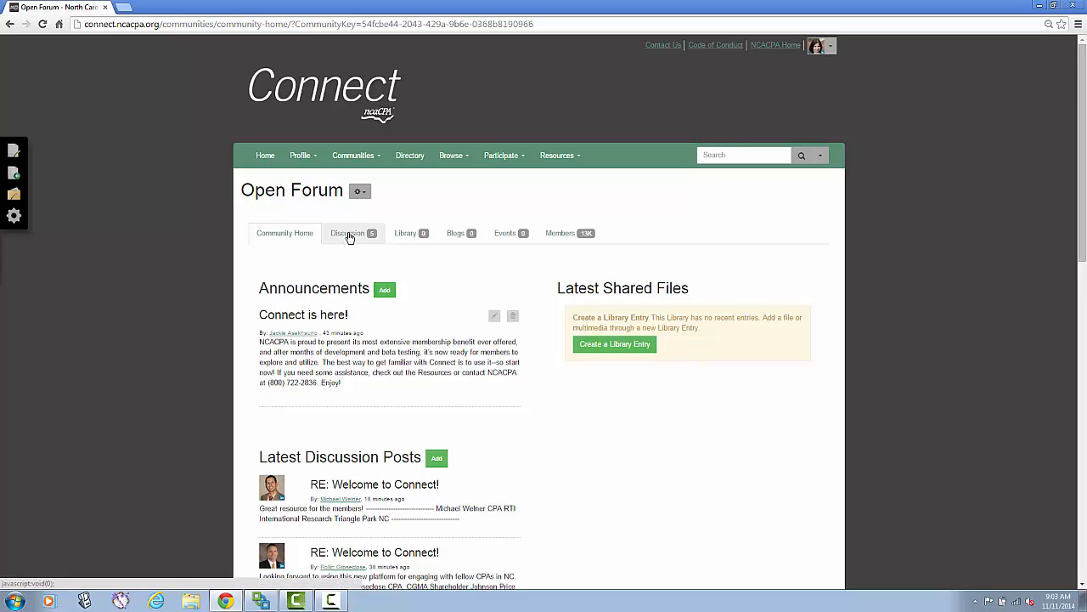
View the Open Forum Discussion threads, then browse its Members list
left_click(347, 232)
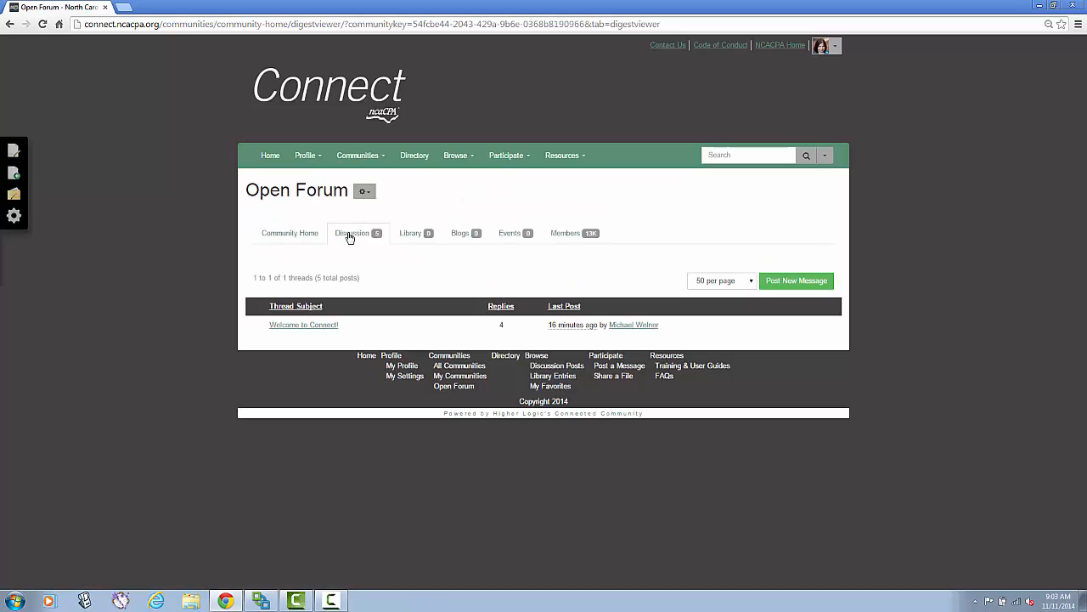
mouse_move(518, 262)
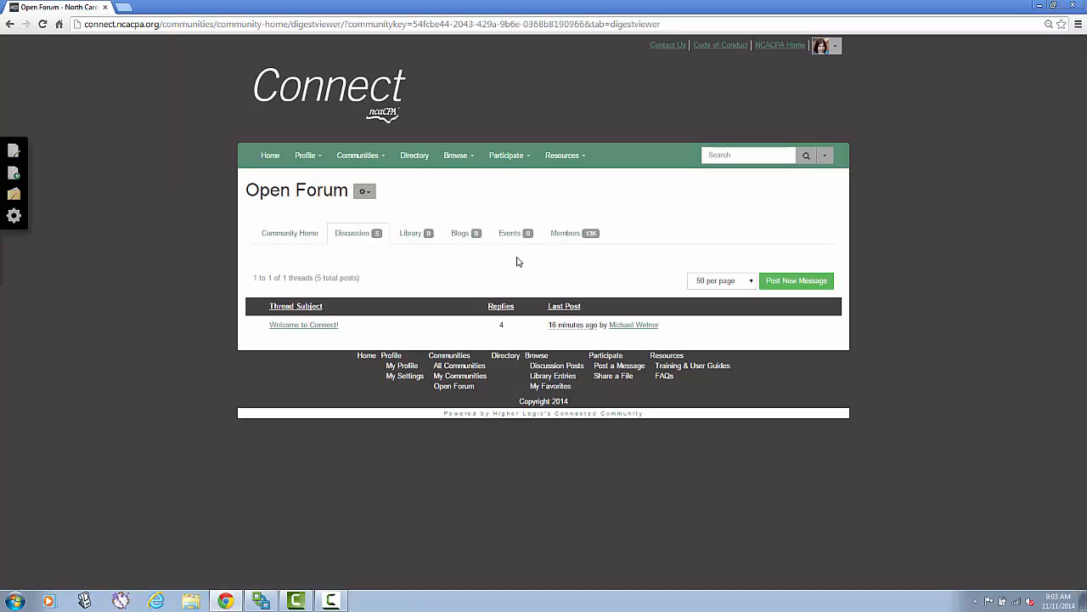
left_click(564, 233)
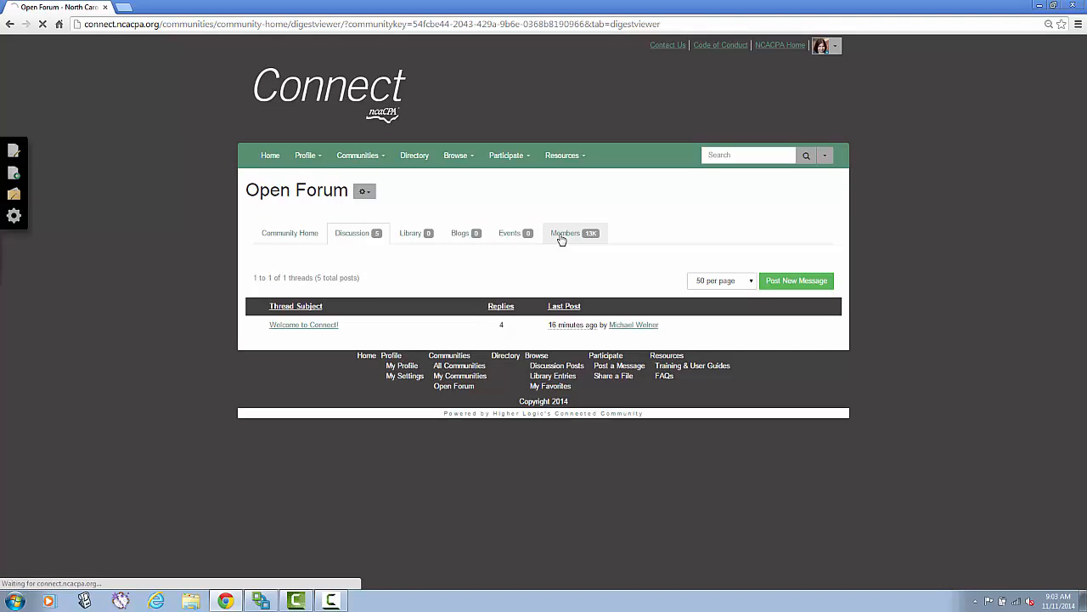
left_click(564, 232)
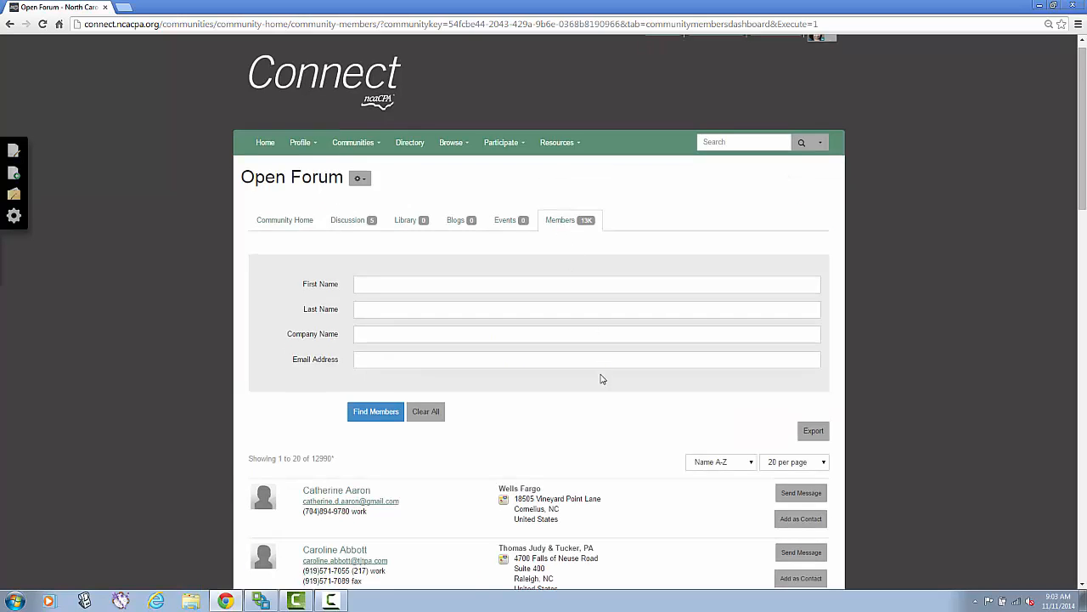
scroll("down", 3)
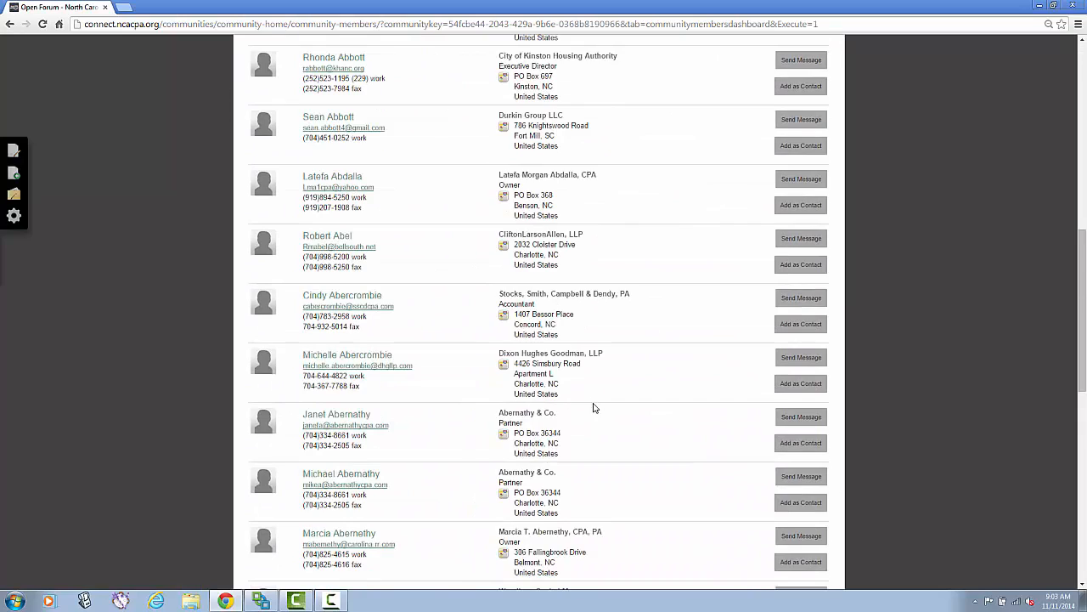
scroll("up", 3)
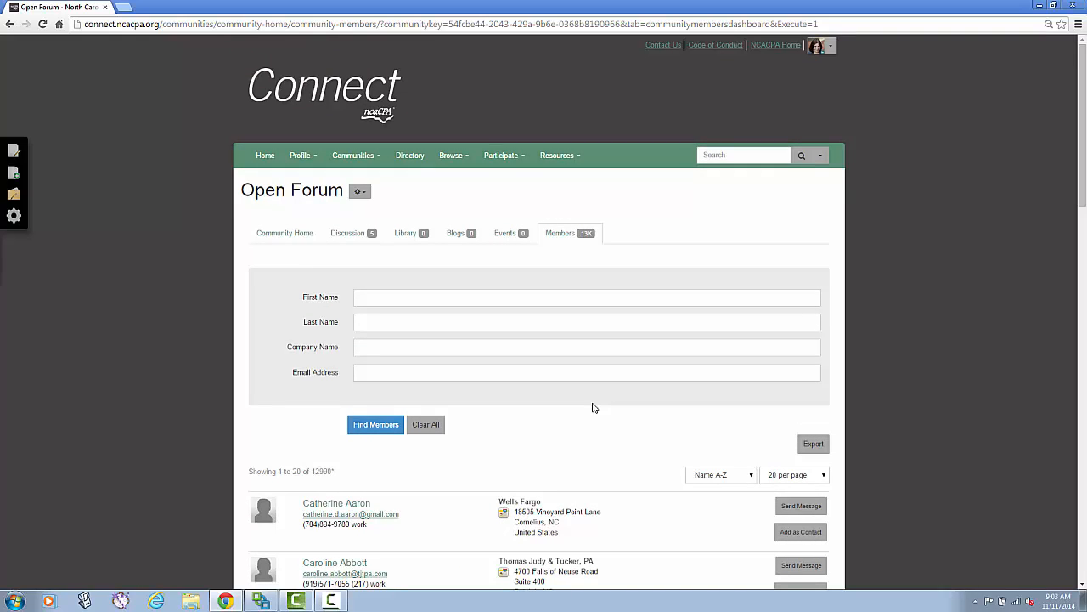
mouse_move(466, 218)
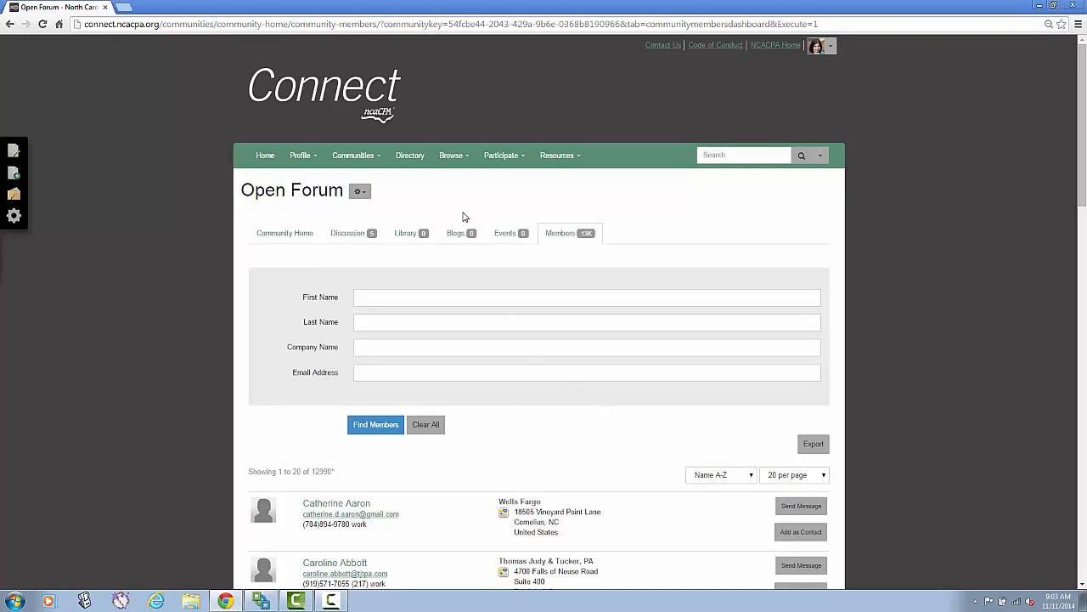
Start a new message via Participate > Post a Message, addressed to the Open Forum
left_click(501, 155)
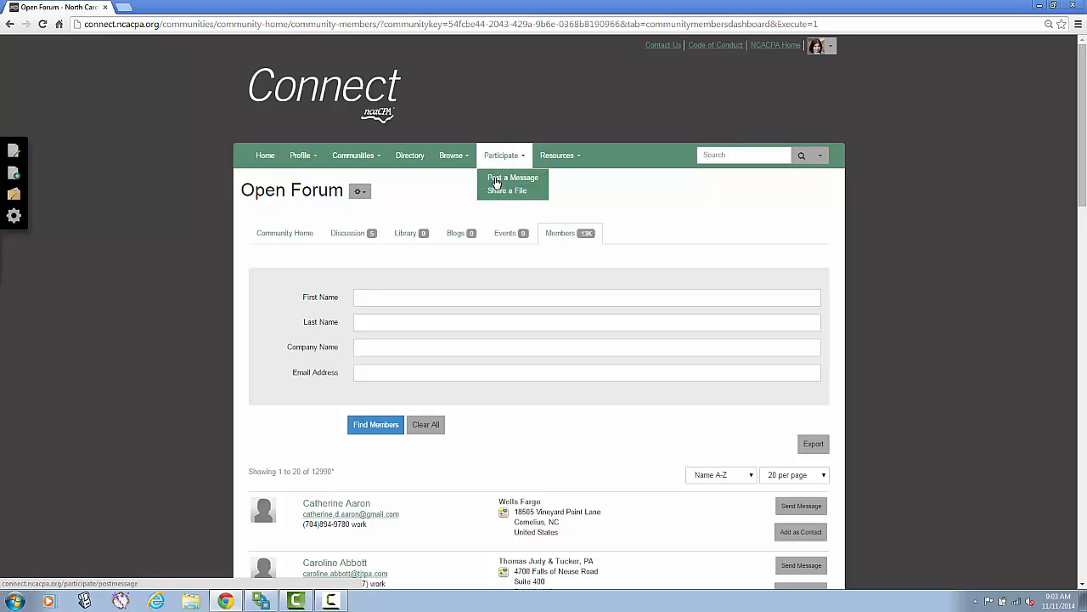
left_click(513, 178)
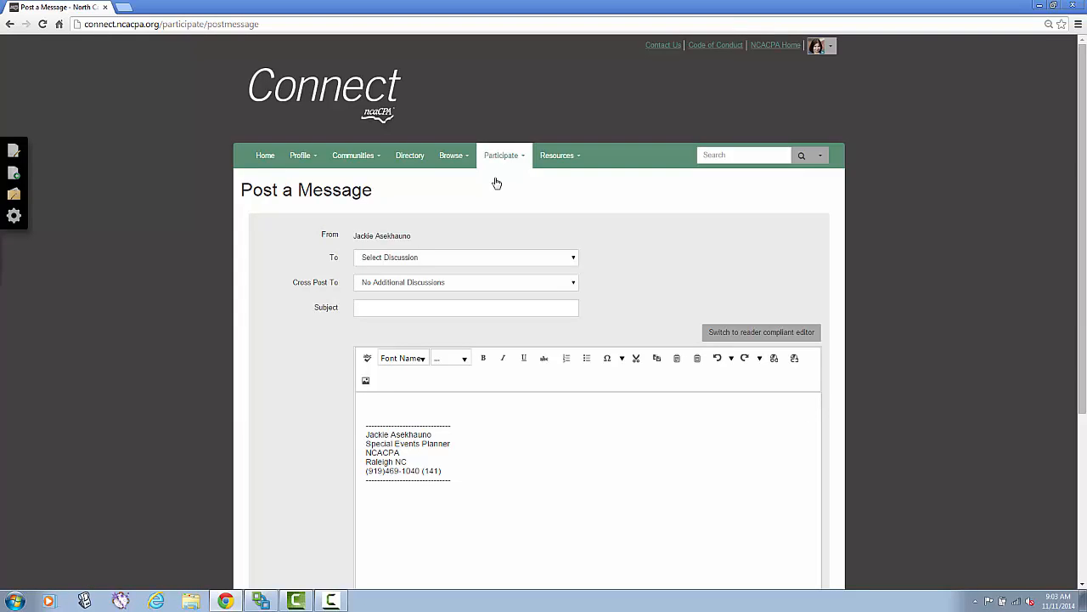
mouse_move(474, 261)
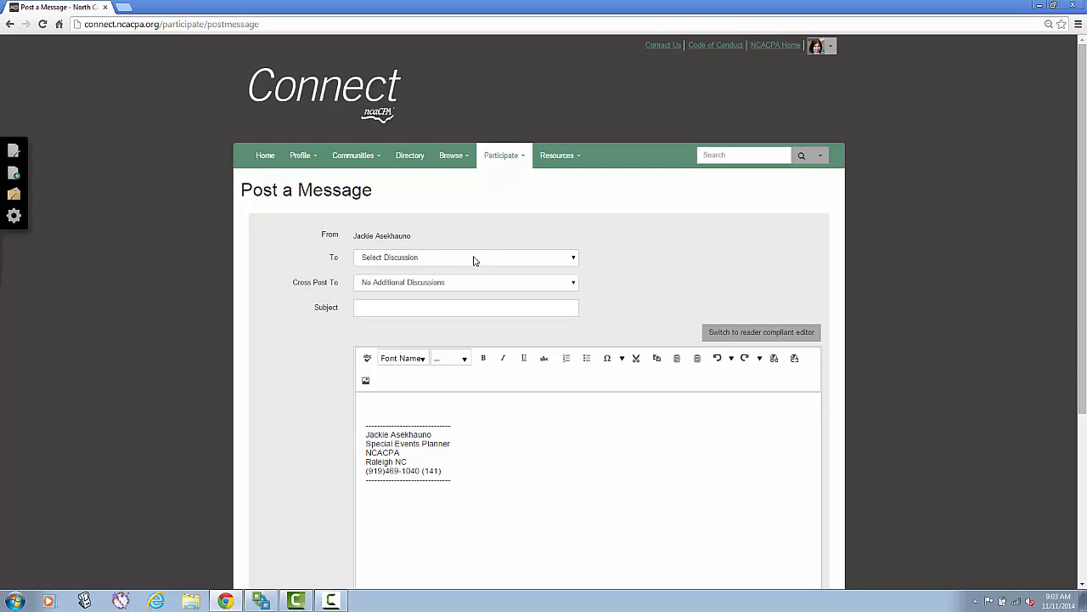
left_click(465, 258)
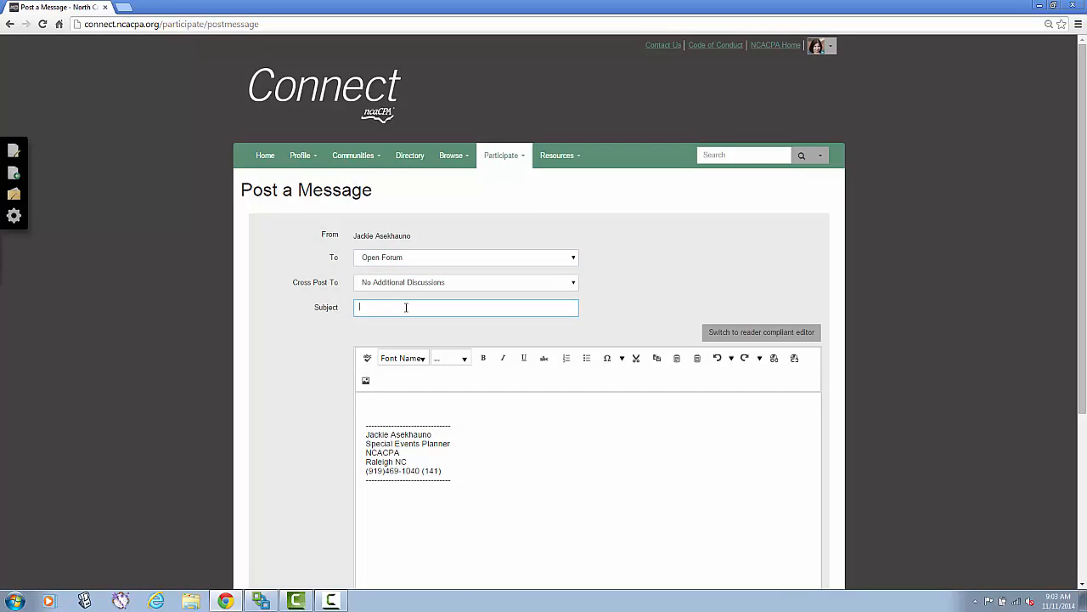
mouse_move(399, 406)
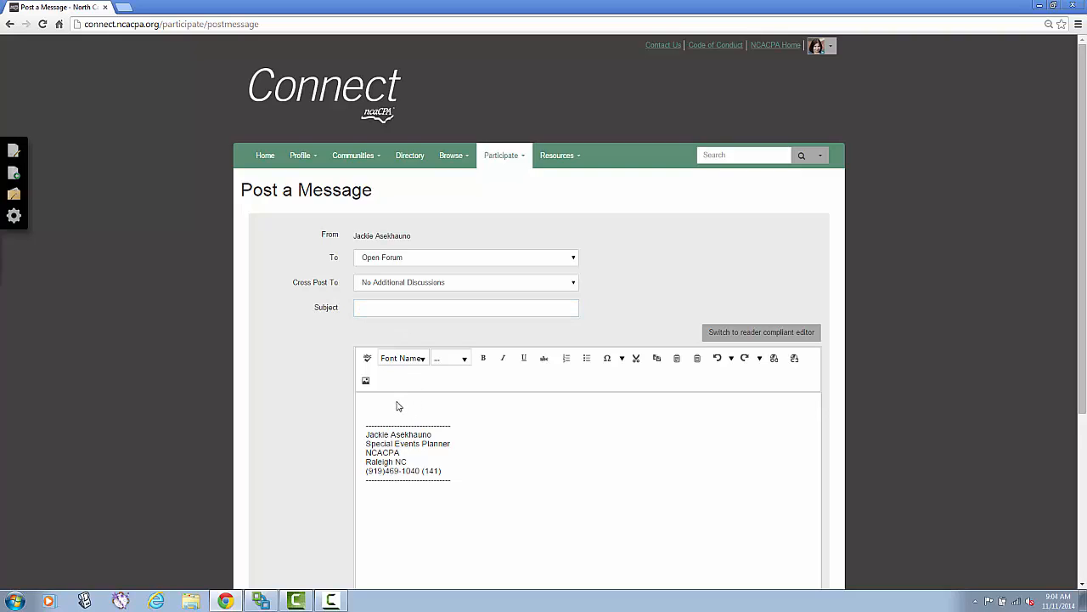
mouse_move(513, 376)
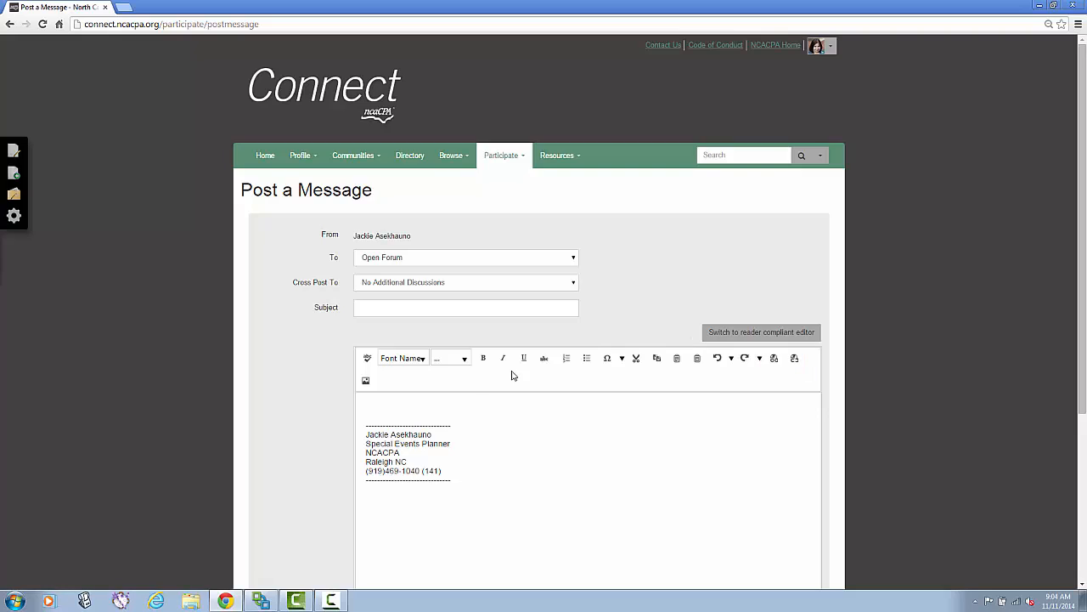
mouse_move(312, 394)
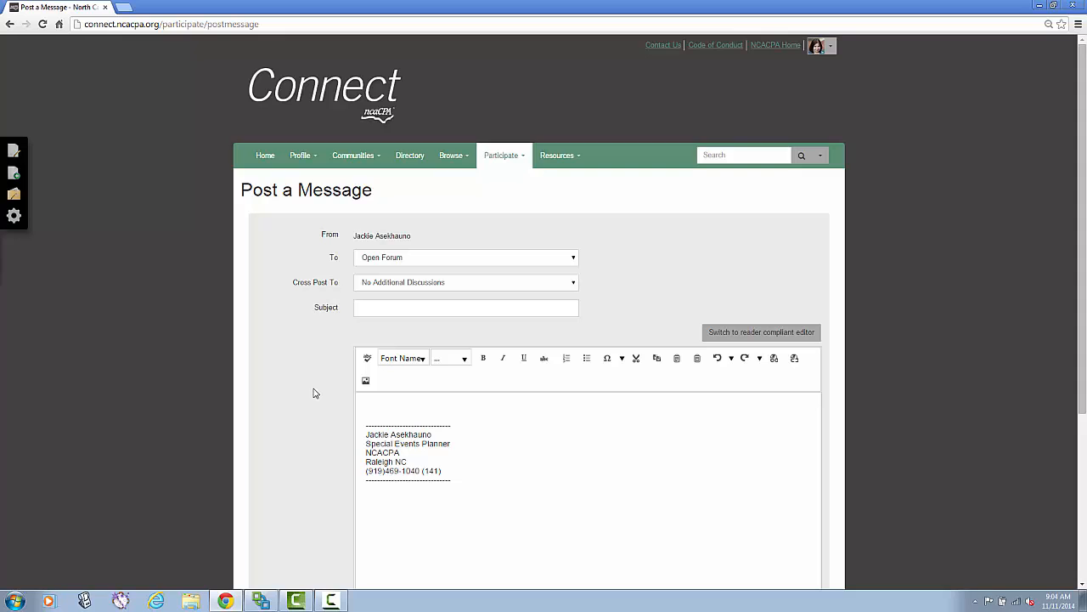
scroll("down", 3)
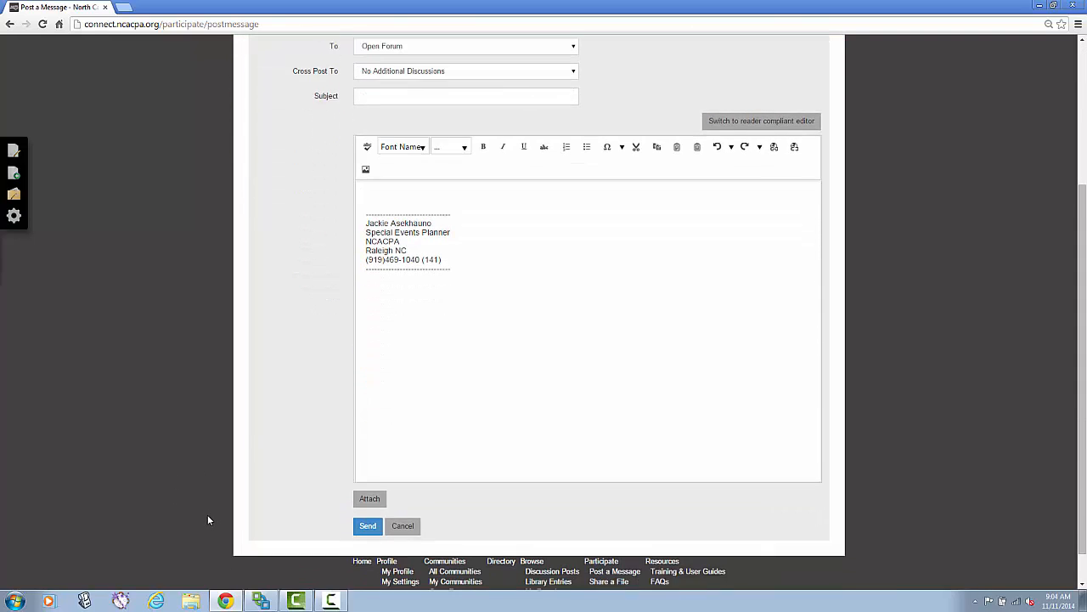
scroll("down", 3)
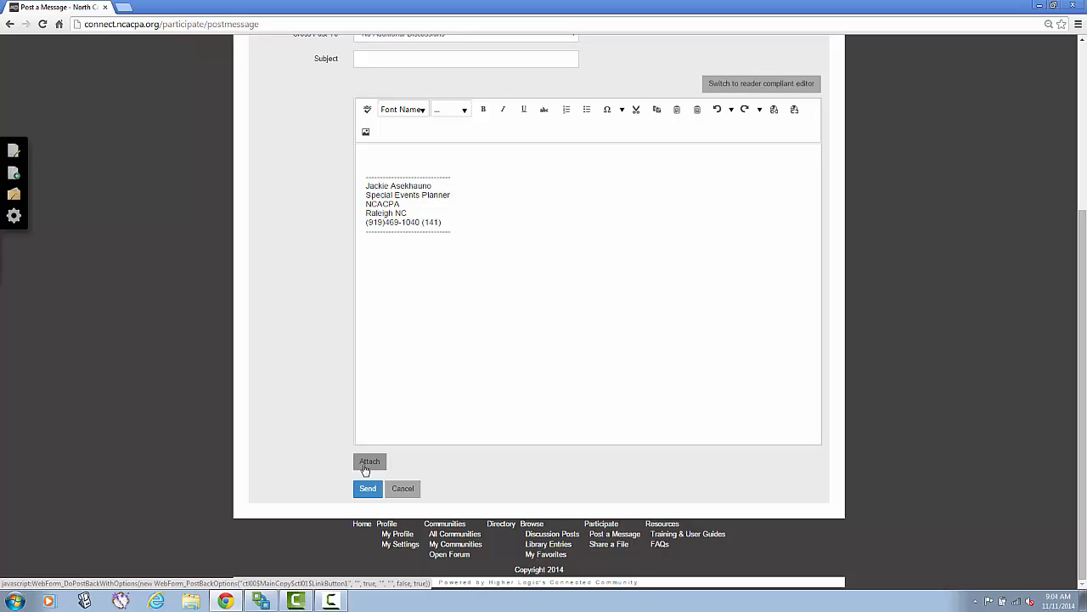
scroll("up", 3)
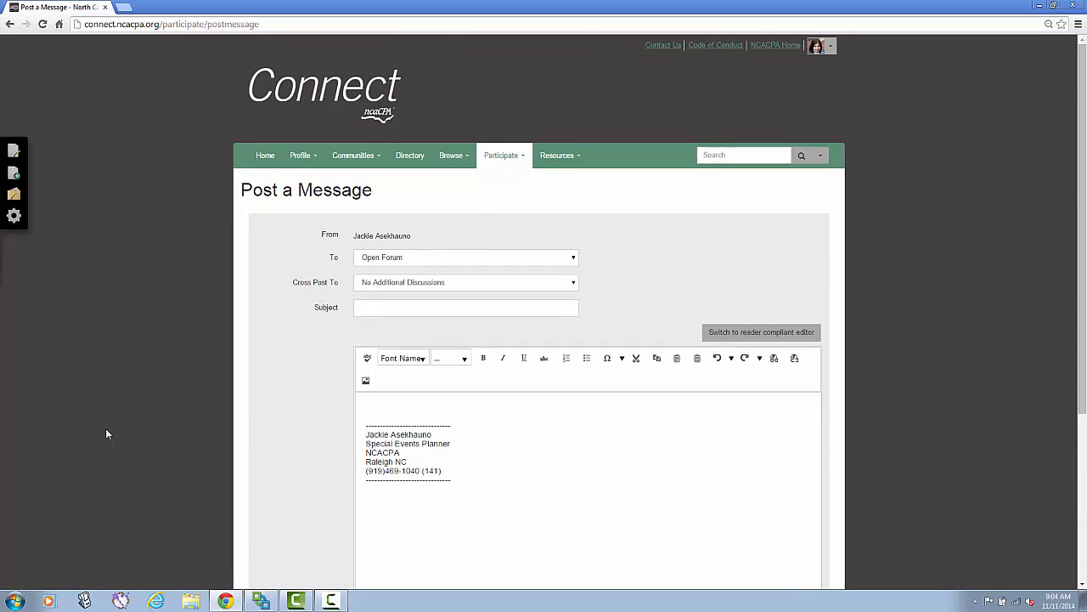
mouse_move(157, 377)
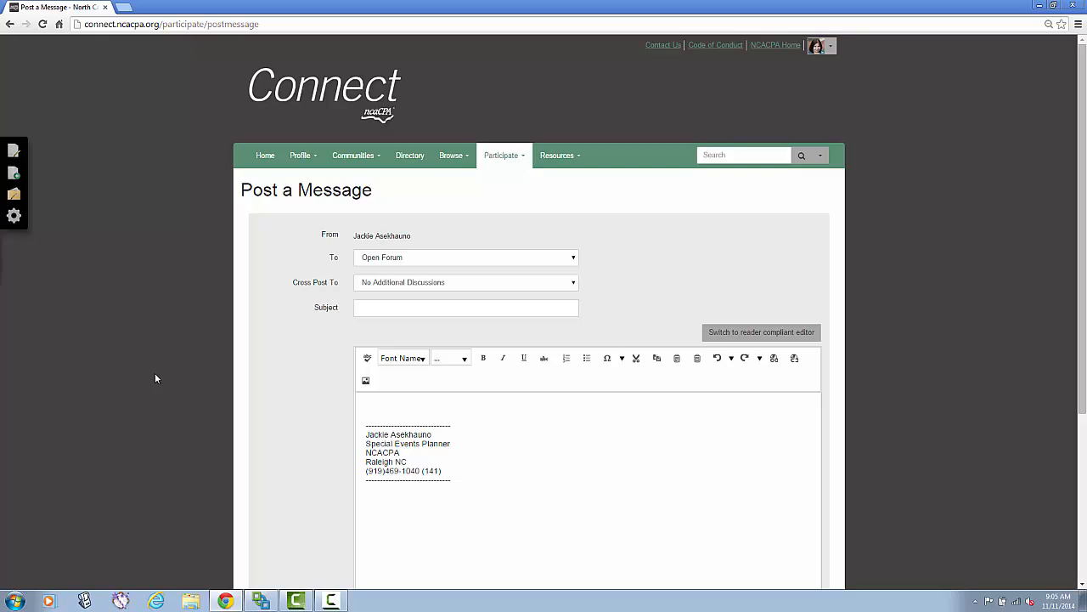
mouse_move(663, 46)
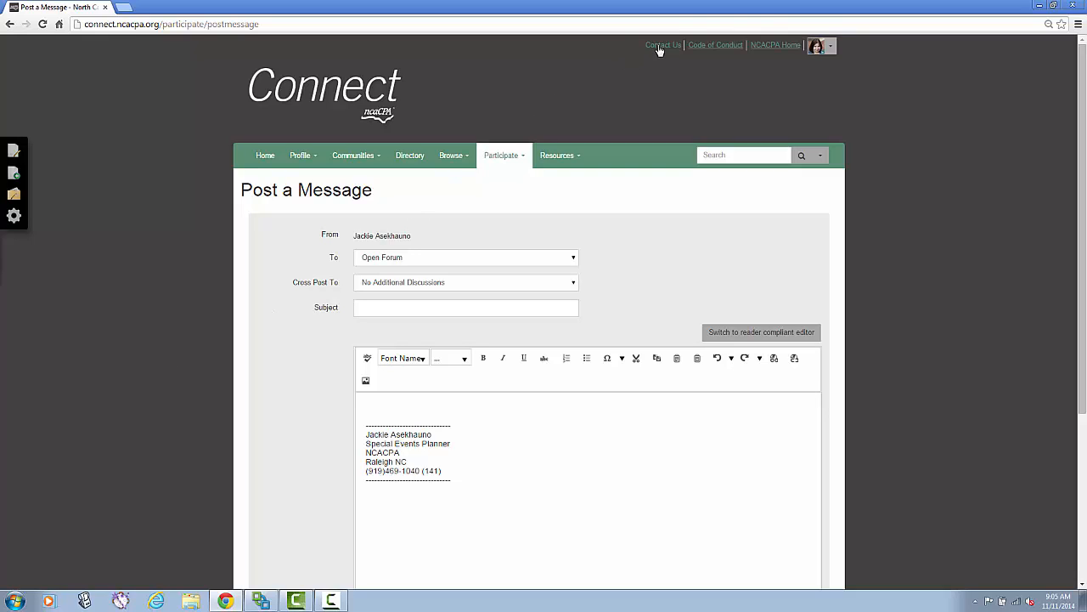
View the Contact Us page, then return to the member home page
left_click(662, 44)
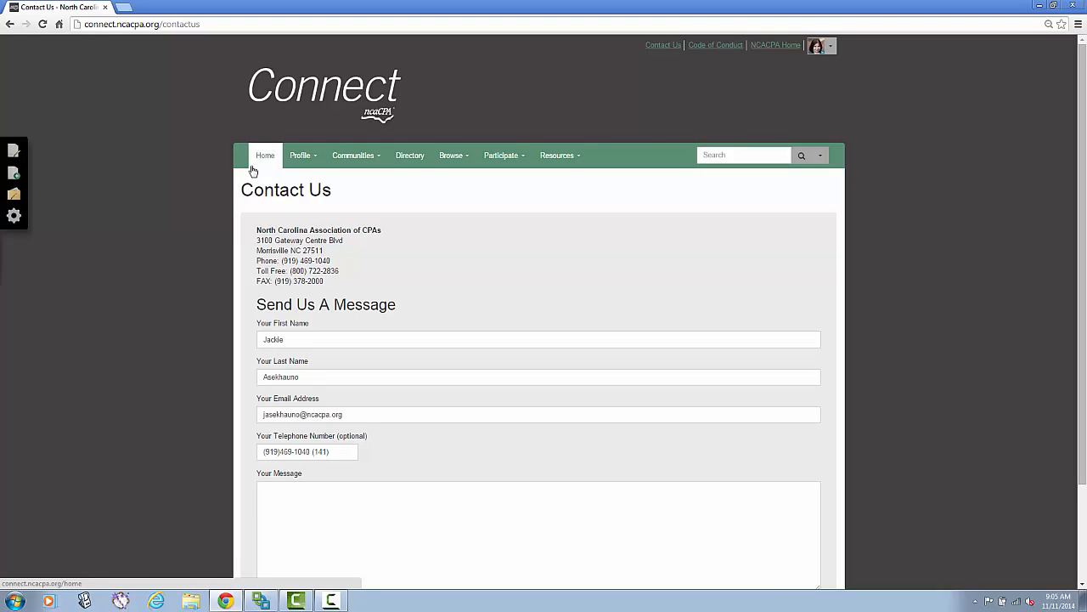
left_click(265, 155)
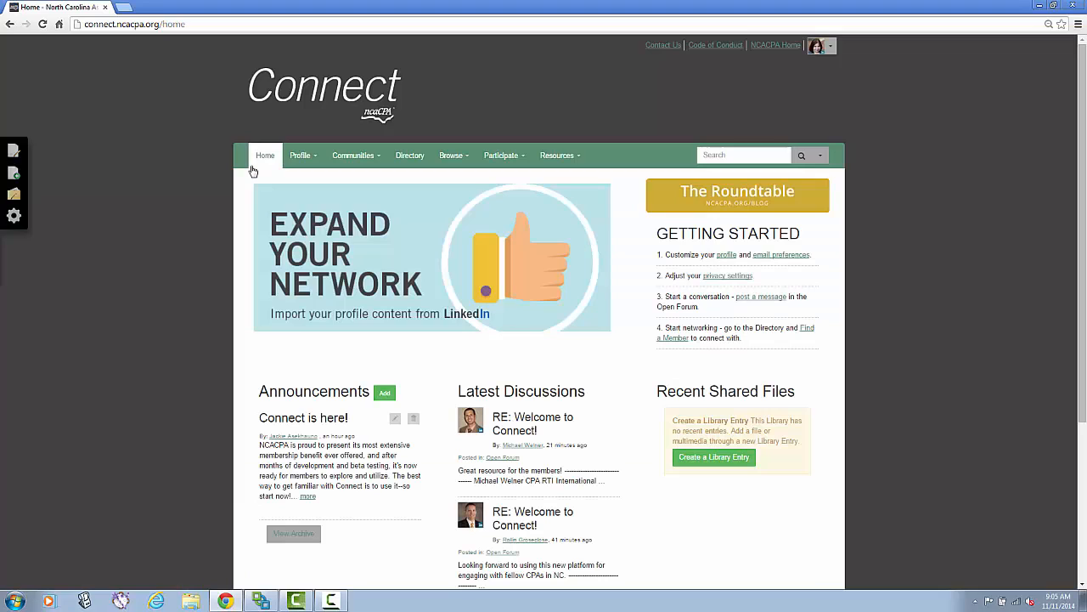